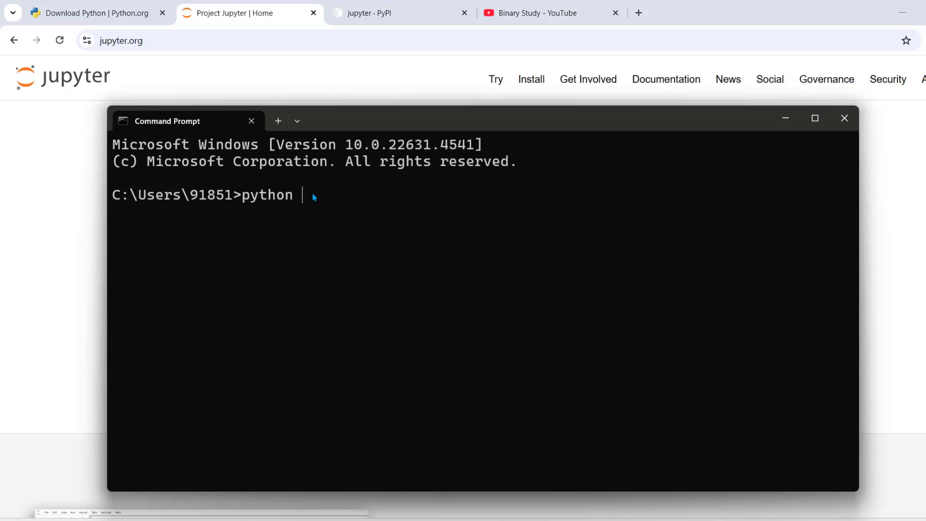
Step: Check the Python and pip versions and run pip install jupyter from the prompt
{"action": "type", "text": "--version"}
{"action": "type", "text": "p"}
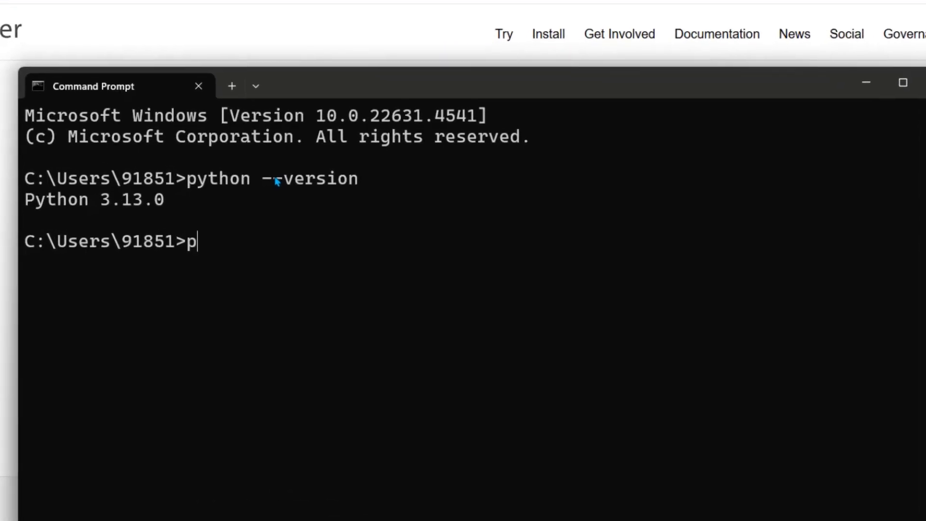
{"action": "type", "text": "ip --version"}
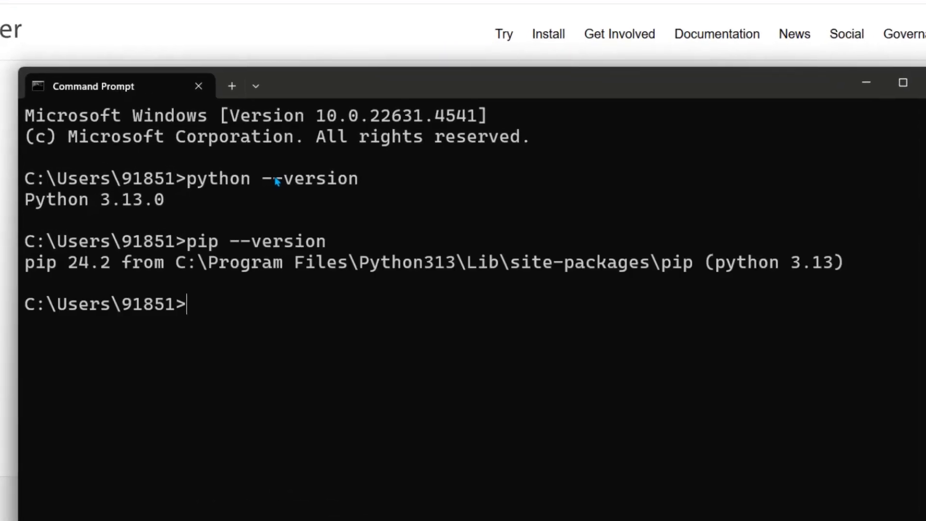
{"action": "type", "text": "pip"}
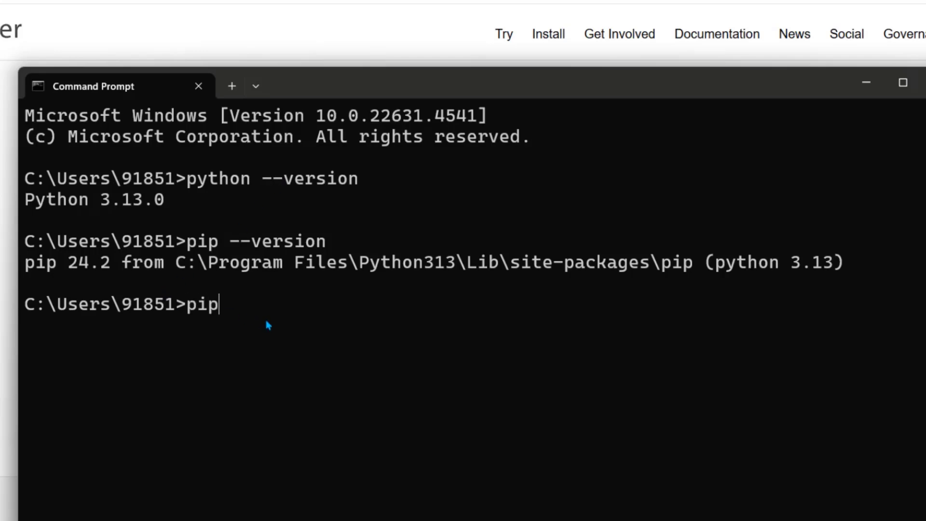
{"action": "type", "text": "install jupyter"}
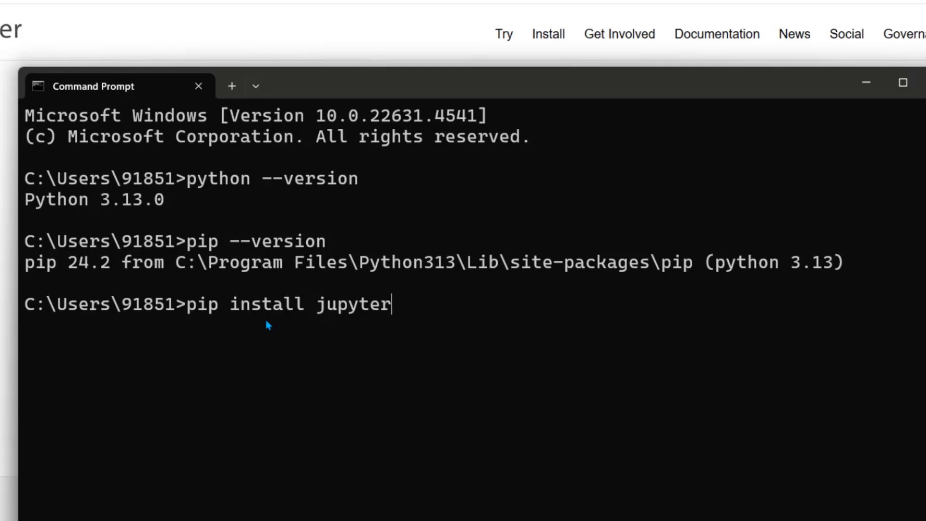
Step: Enter the jupyter notebook command at the prompt
{"action": "type", "text": "ju"}
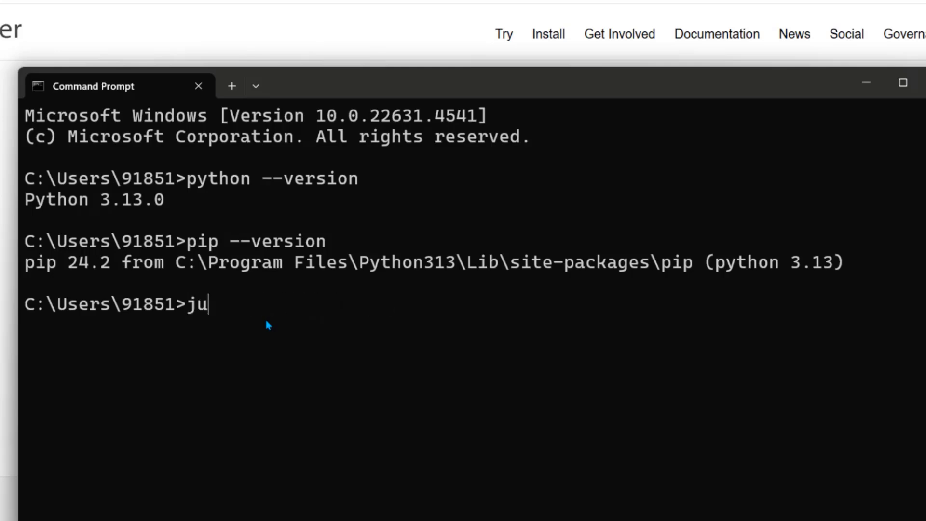
{"action": "type", "text": "pyter"}
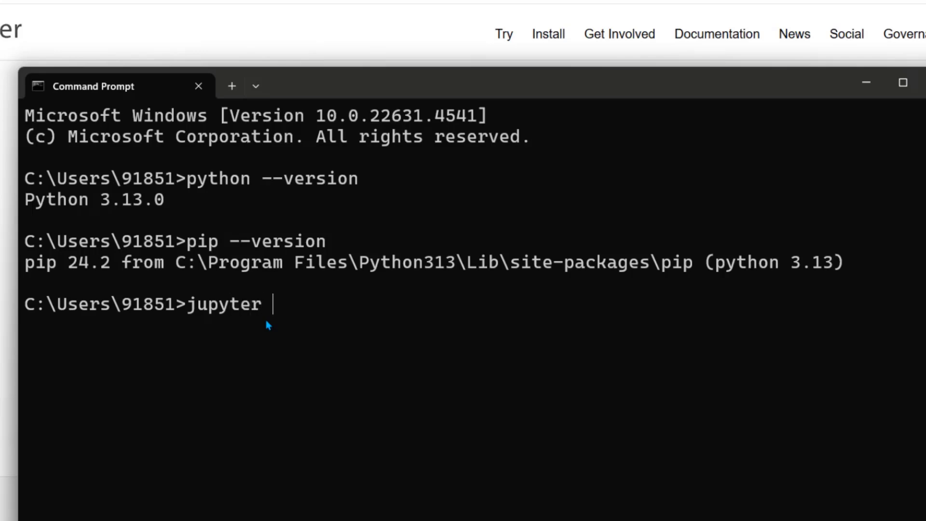
{"action": "type", "text": "notebook"}
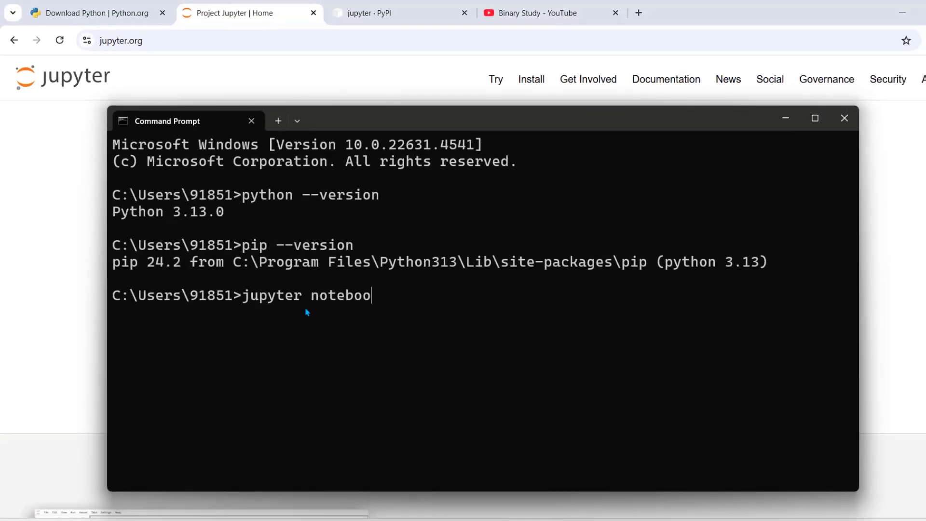
Step: Go to python.org in a new tab and download the Python 3.13.0 Windows installer
{"action": "left_click", "coordinate": [639, 12]}
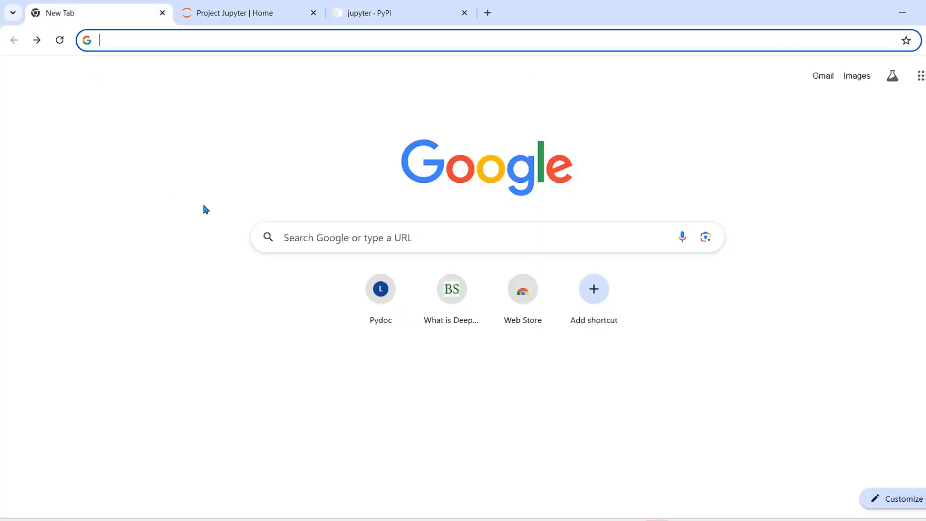
{"action": "type", "text": "python.org"}
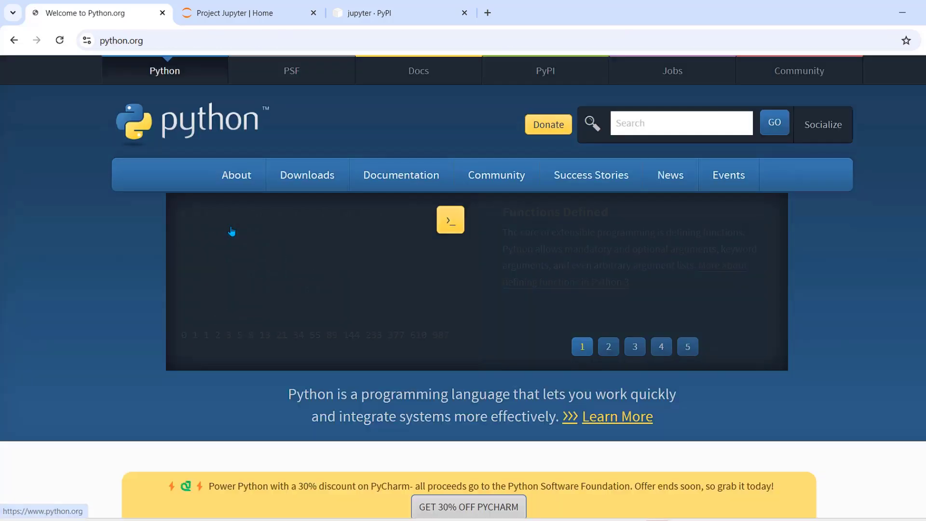
{"action": "left_click", "coordinate": [307, 175]}
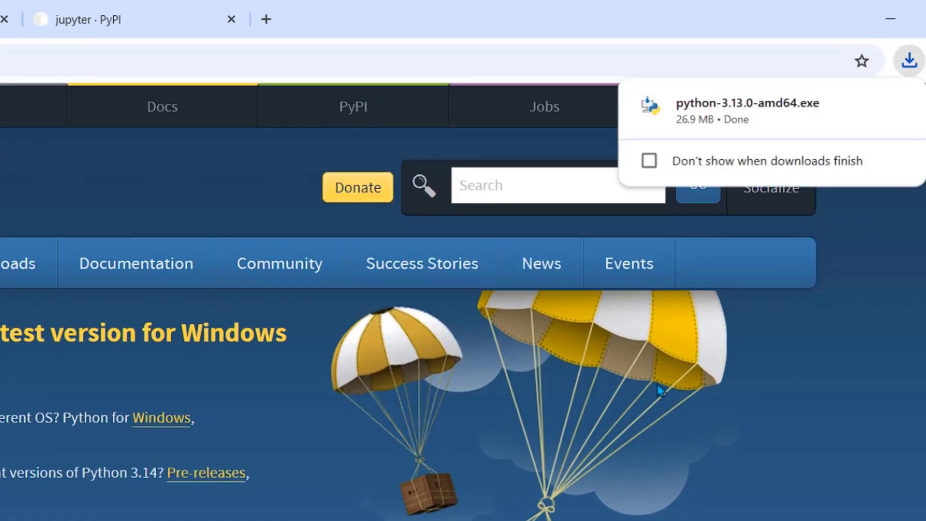
{"action": "mouse_move", "coordinate": [749, 128]}
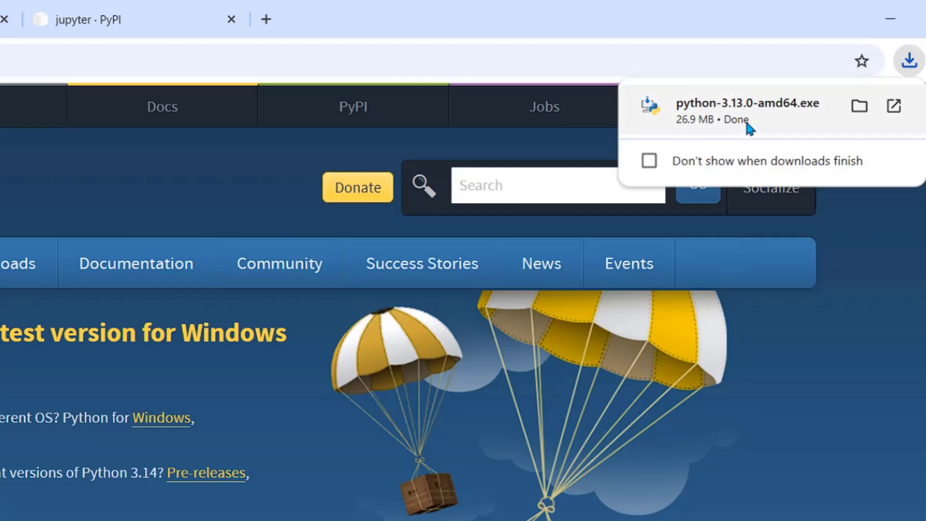
{"action": "mouse_move", "coordinate": [860, 106]}
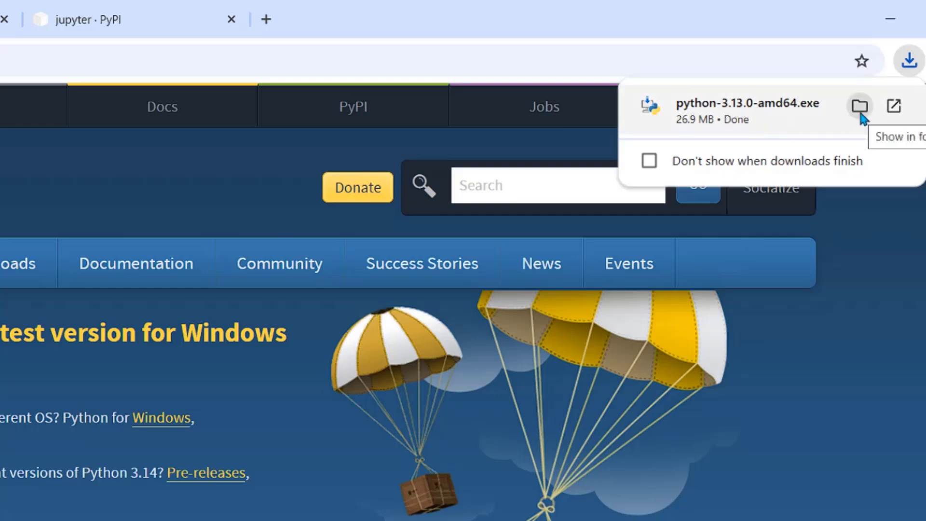
Step: Launch python-3.13.0-amd64.exe from the Downloads folder
{"action": "left_click", "coordinate": [859, 107]}
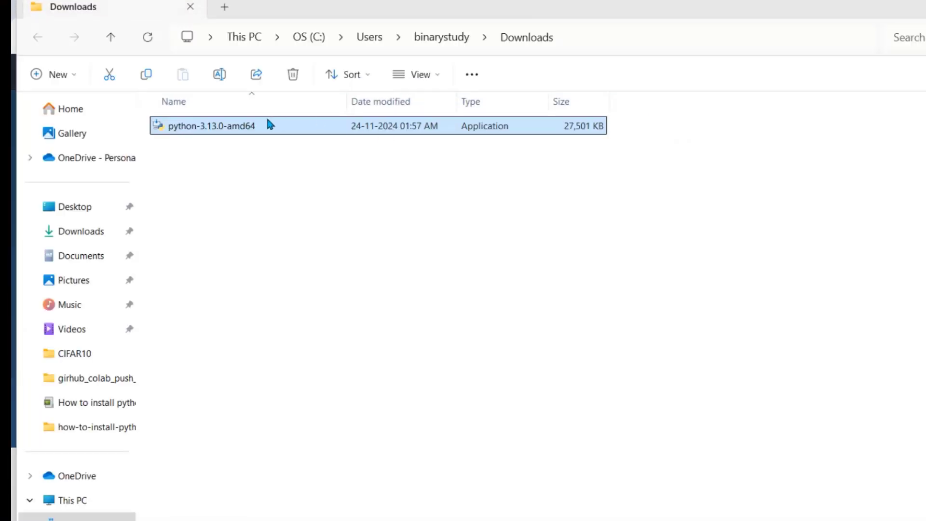
{"action": "double_click", "coordinate": [204, 125]}
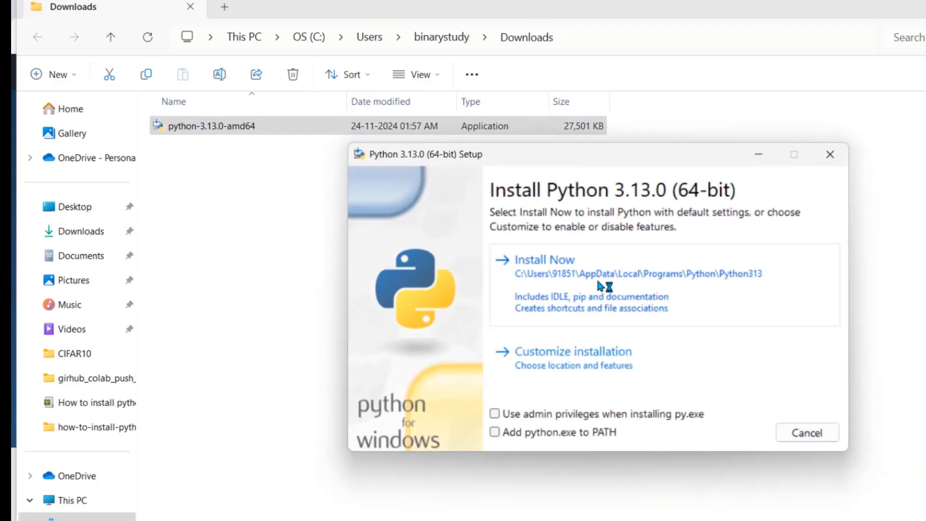
{"action": "mouse_move", "coordinate": [519, 438]}
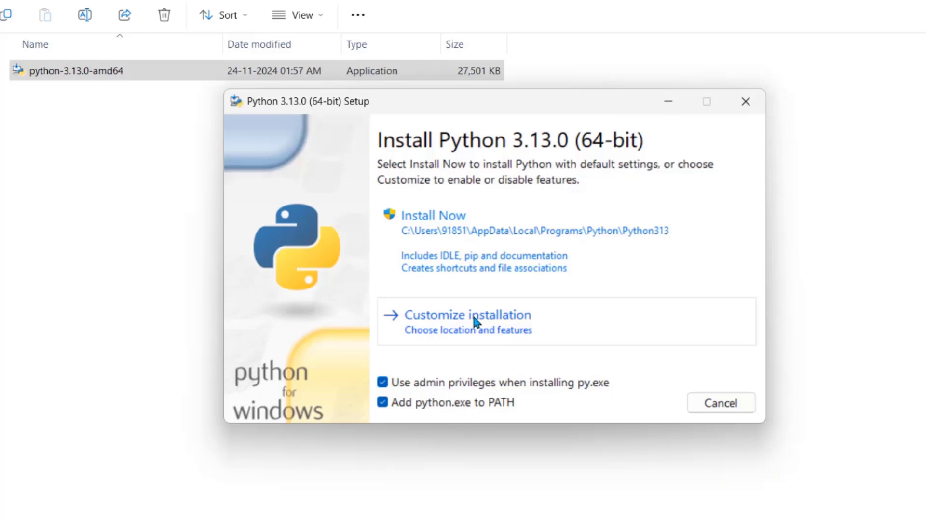
Step: Customise the install for all users into C:\Program Files\Python313, keep all optional features, and start installing
{"action": "left_click", "coordinate": [467, 315]}
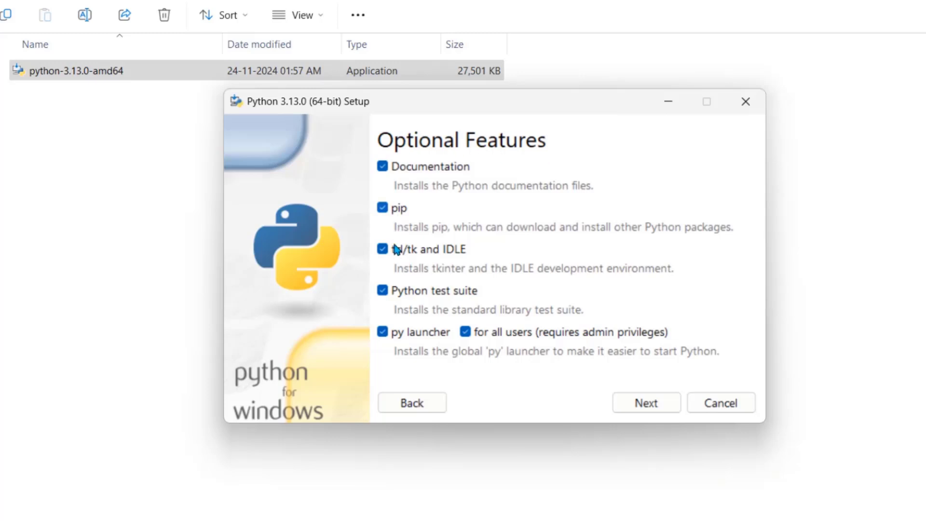
{"action": "mouse_move", "coordinate": [484, 215]}
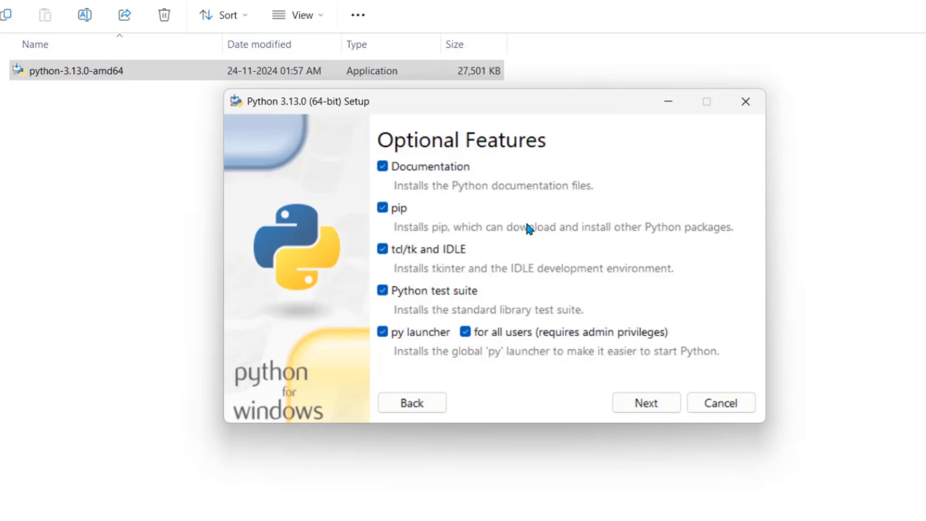
{"action": "mouse_move", "coordinate": [560, 347]}
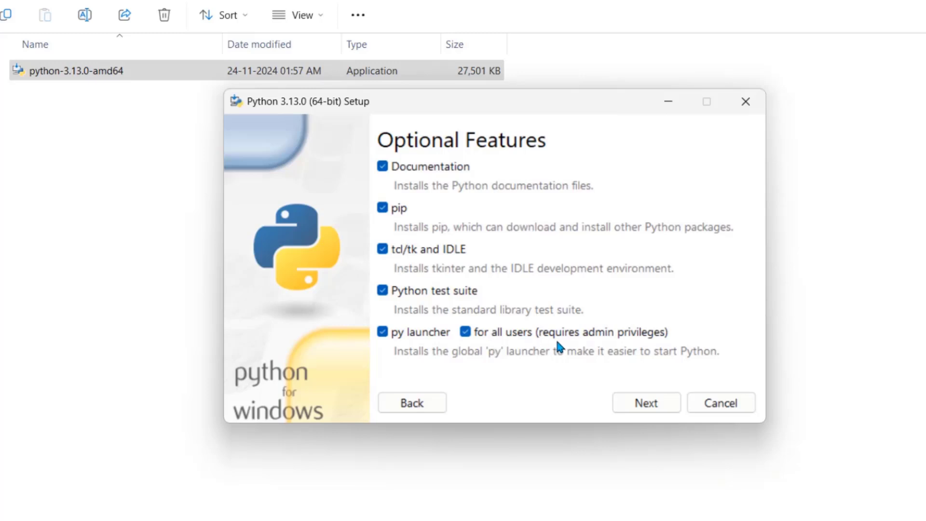
{"action": "mouse_move", "coordinate": [581, 347]}
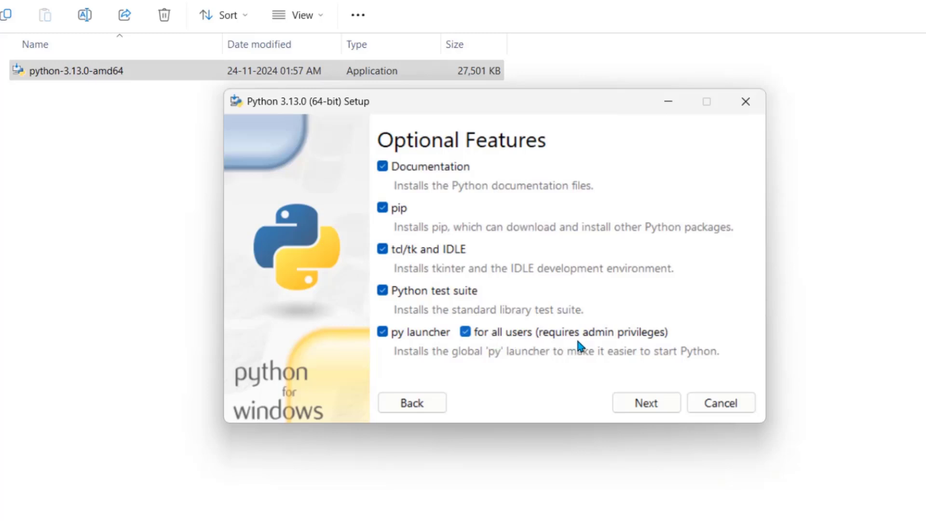
{"action": "left_click", "coordinate": [645, 403]}
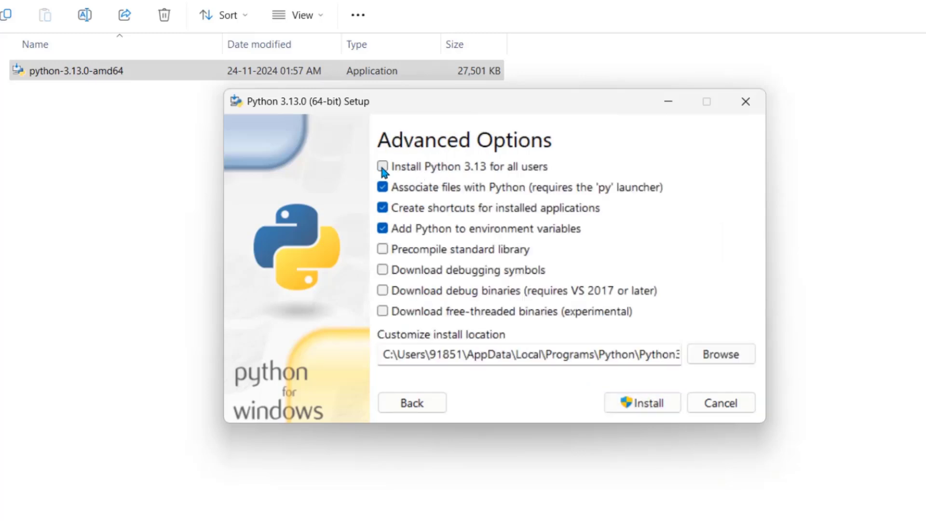
{"action": "left_click", "coordinate": [383, 167]}
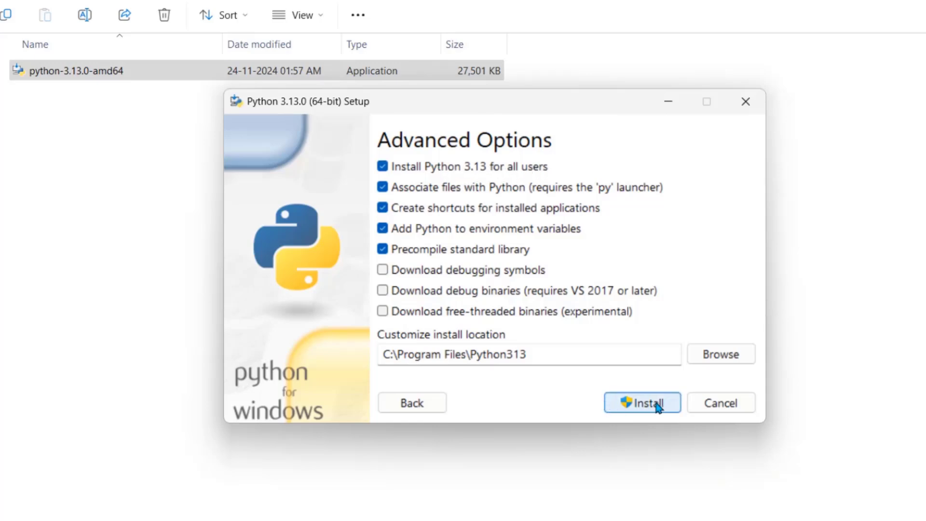
{"action": "left_click", "coordinate": [642, 403]}
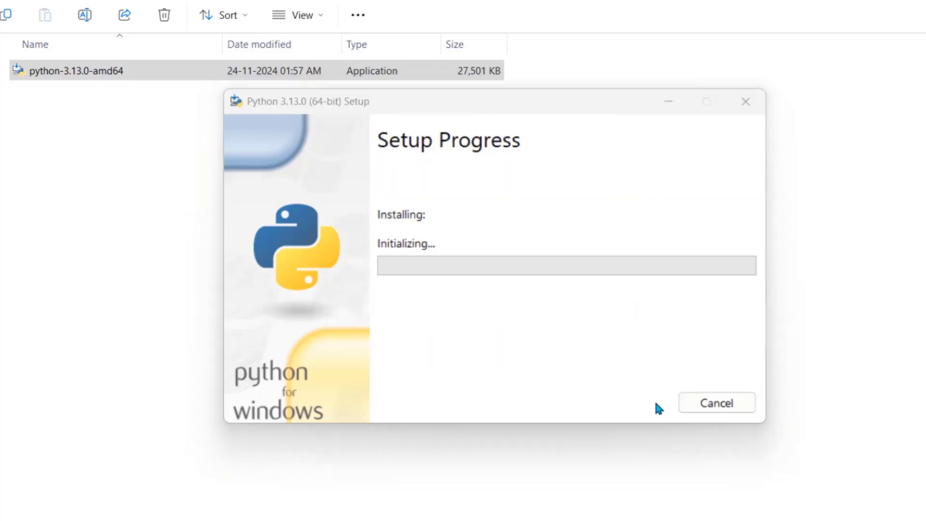
{"action": "mouse_move", "coordinate": [604, 306]}
{"action": "type", "text": "python --"}
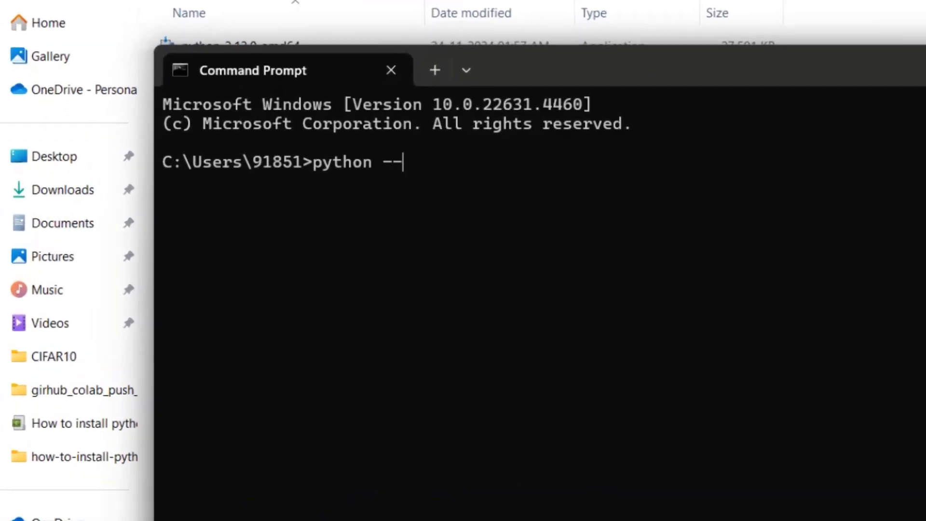
Step: Change into the binarystudy user folder and run python --version, reporting 3.13.0
{"action": "type", "text": "version"}
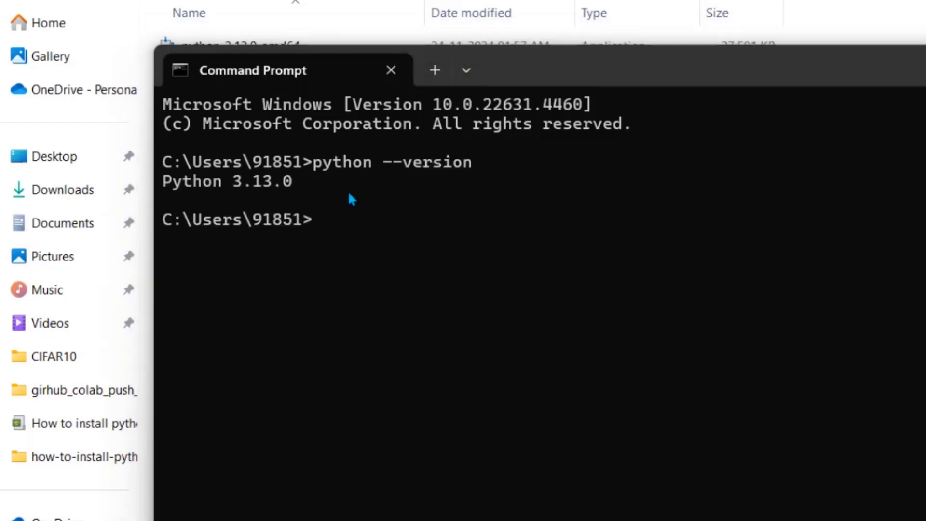
{"action": "mouse_move", "coordinate": [353, 184]}
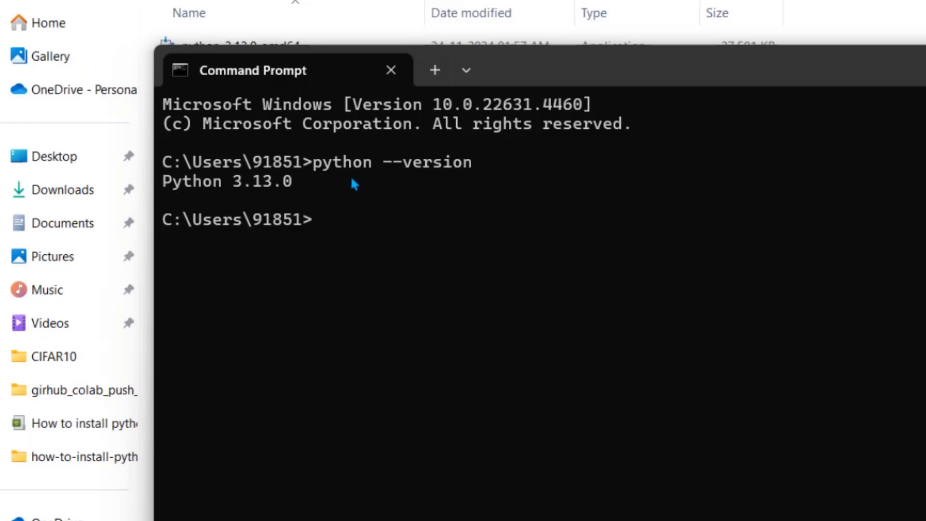
{"action": "mouse_move", "coordinate": [351, 232]}
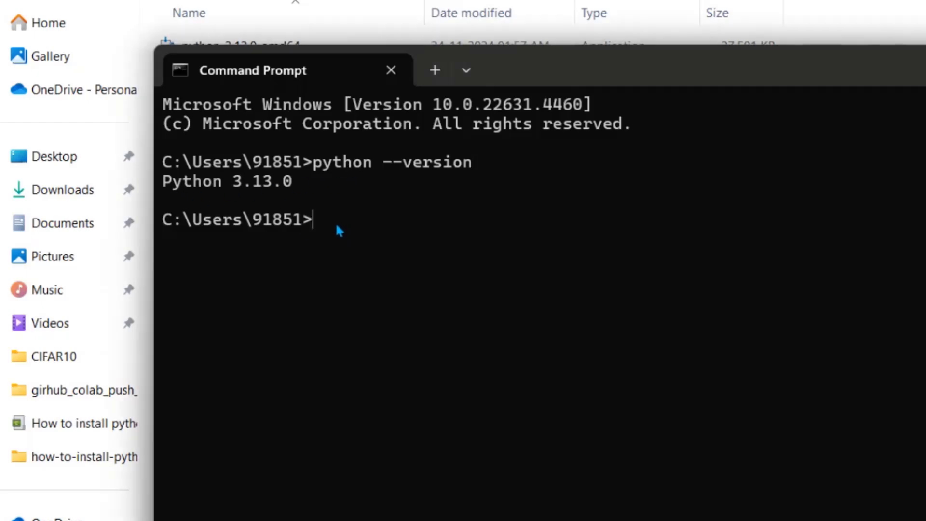
{"action": "type", "text": "cd Users\\binarystudy"}
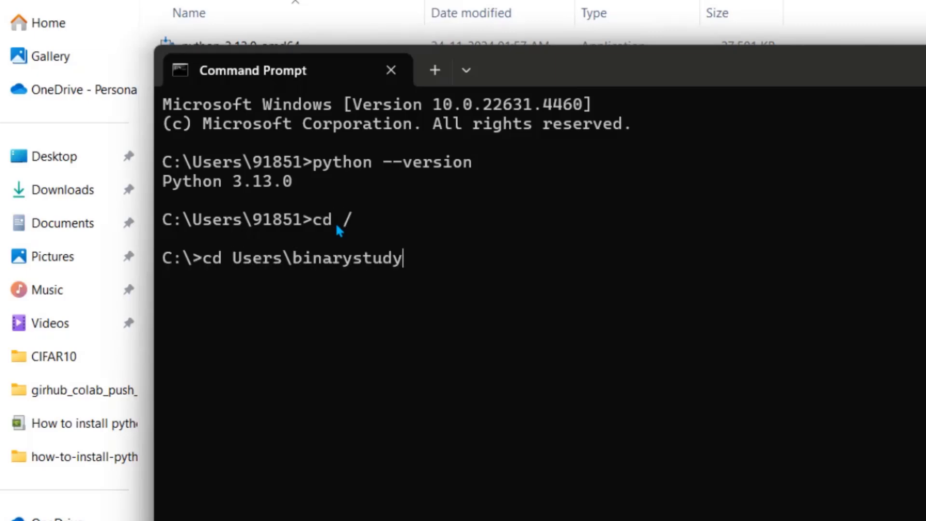
{"action": "type", "text": "pyth"}
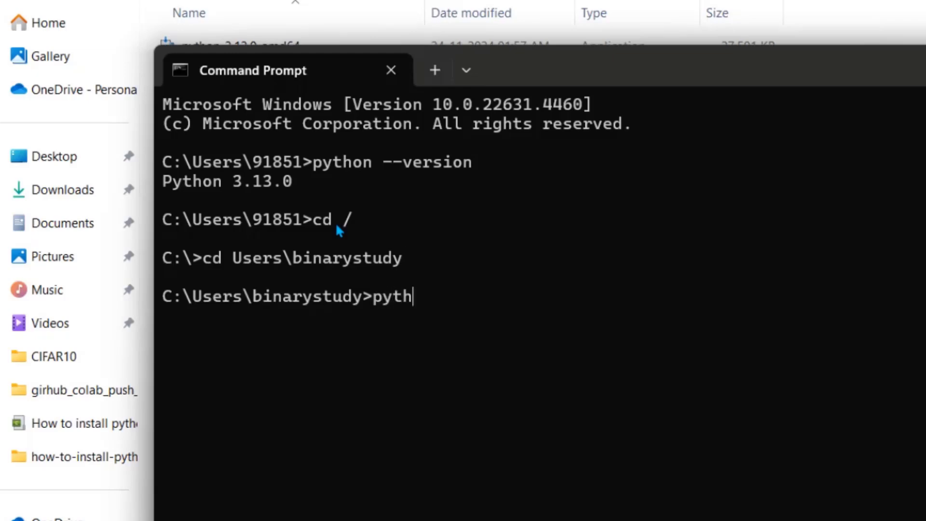
{"action": "type", "text": "on --"}
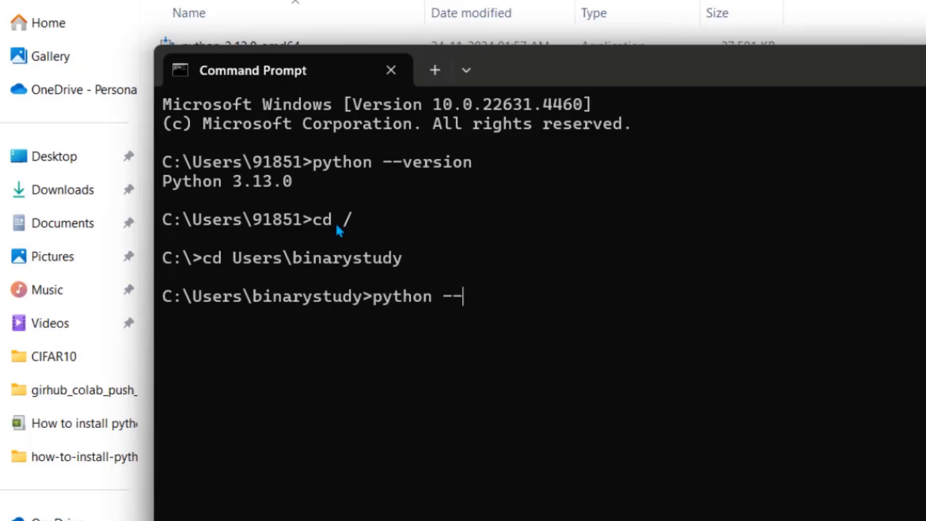
{"action": "type", "text": "version"}
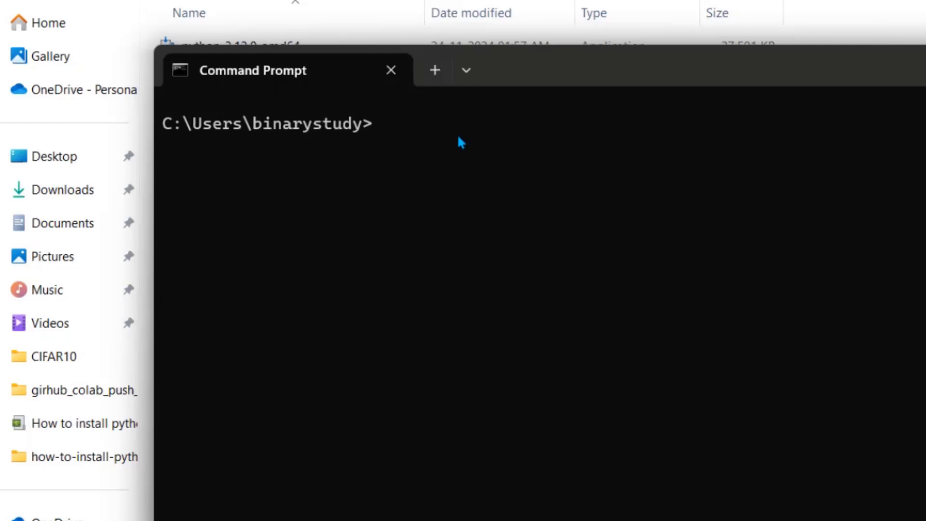
Step: Run pip --version and pip list, showing pip 24.2 as the only package, then start a pip install command
{"action": "type", "text": "pip"}
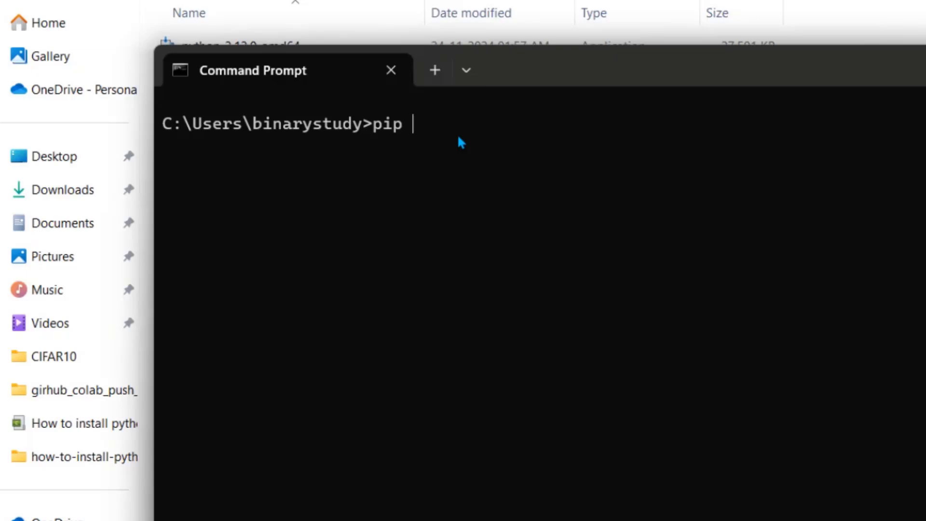
{"action": "type", "text": "--version"}
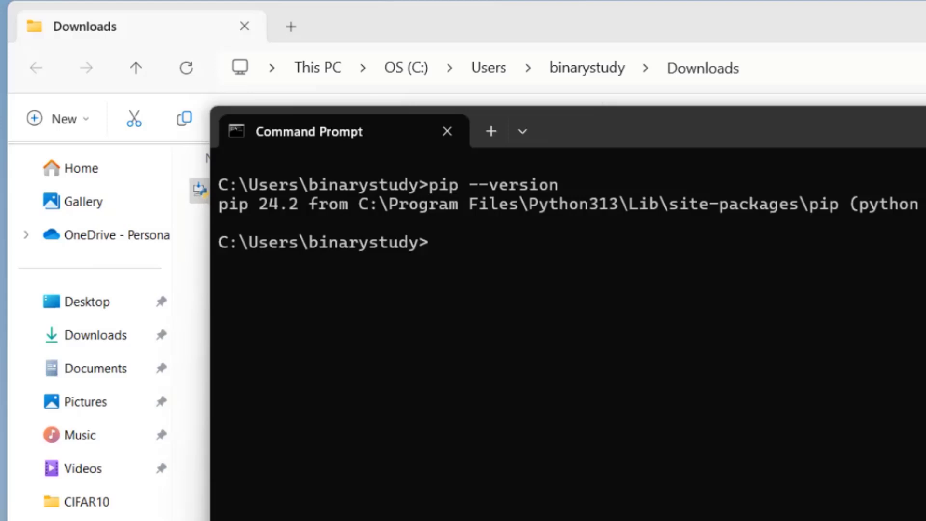
{"action": "mouse_move", "coordinate": [479, 235]}
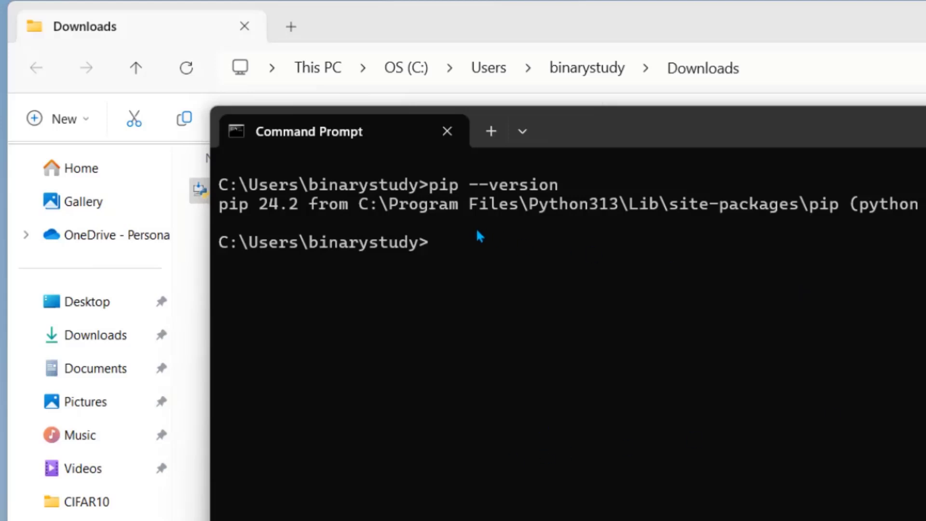
{"action": "type", "text": "pip list"}
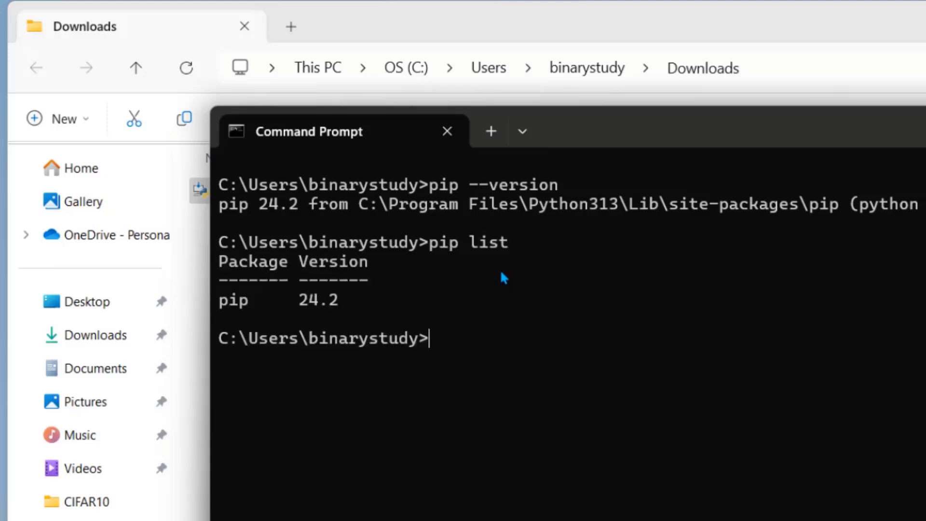
{"action": "mouse_move", "coordinate": [498, 352]}
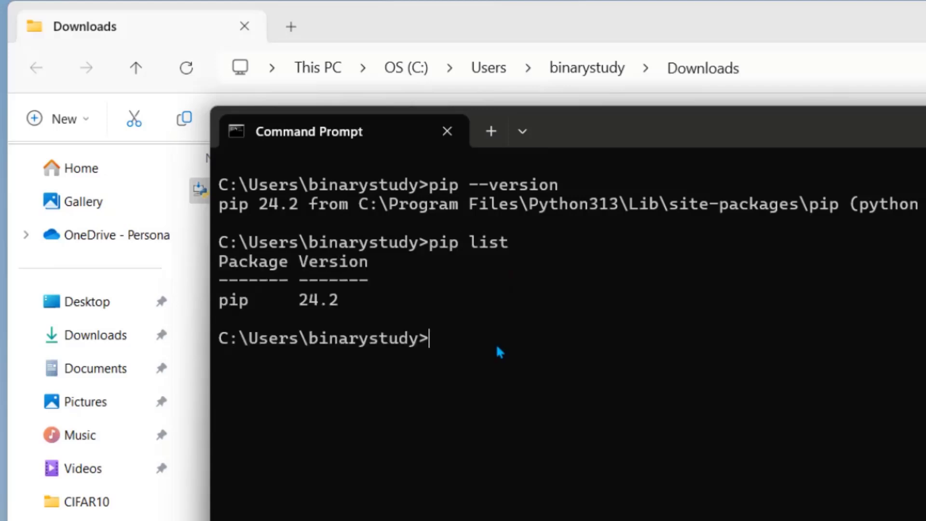
{"action": "type", "text": "pip install"}
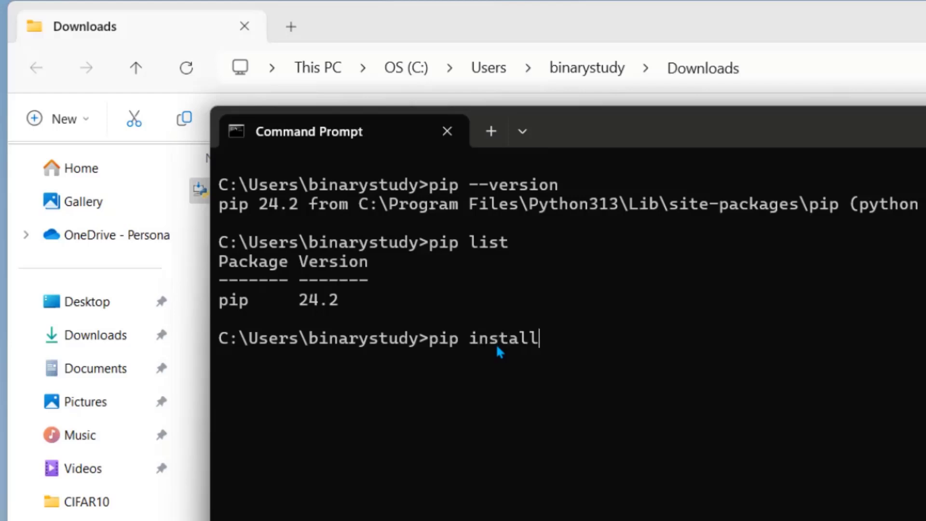
{"action": "type", "text": "jupy"}
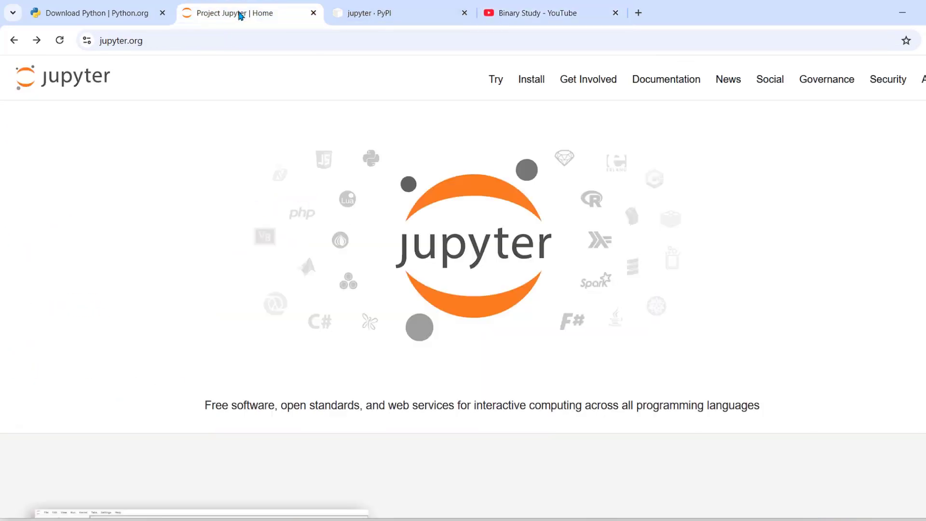
Step: Review the jupyter 1.1.1 PyPI page and note its pip install jupyter command
{"action": "left_click", "coordinate": [401, 13]}
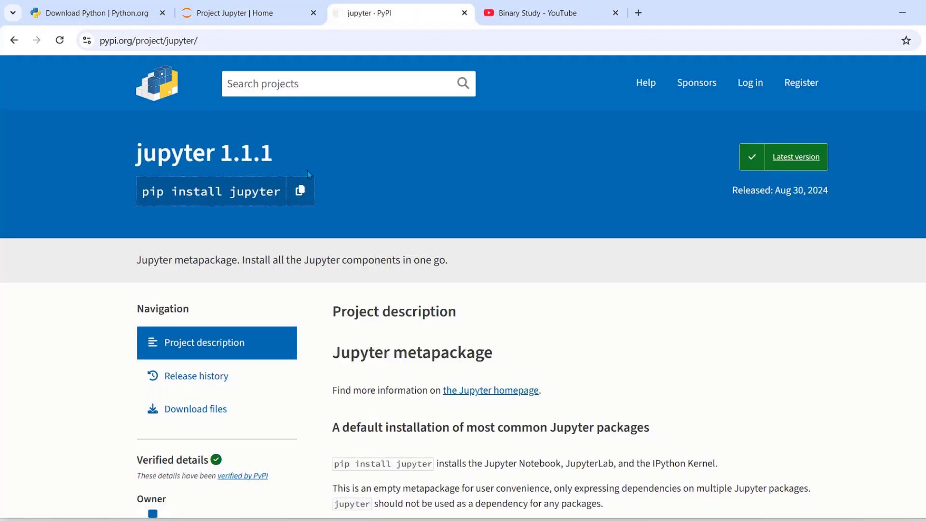
{"action": "scroll", "scroll_direction": "down", "scroll_amount": 3}
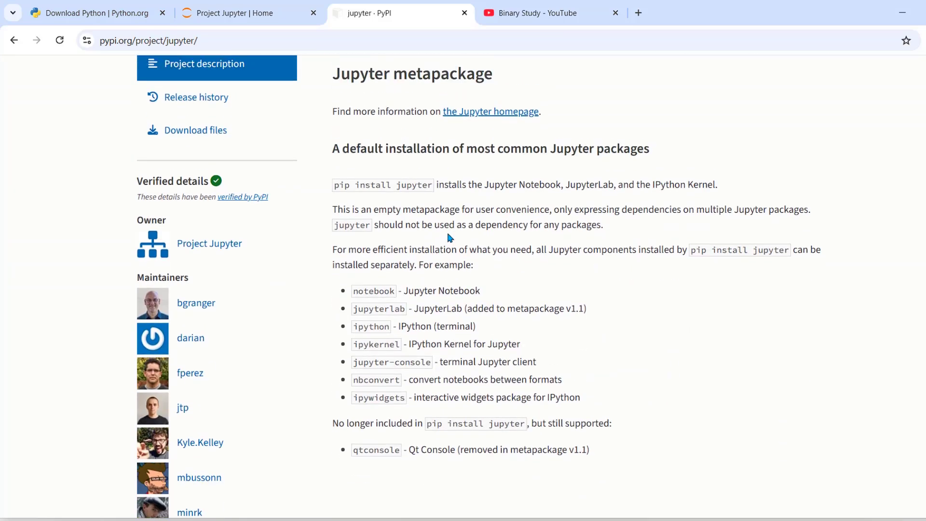
{"action": "type", "text": "pip install jupyter"}
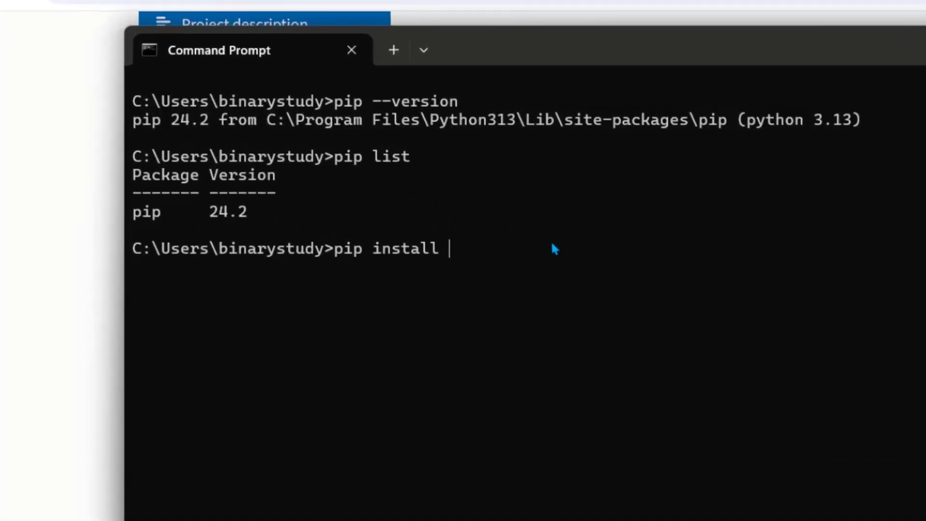
Step: Correct pip install notebook to pip install jupyter and run it
{"action": "type", "text": "notebook"}
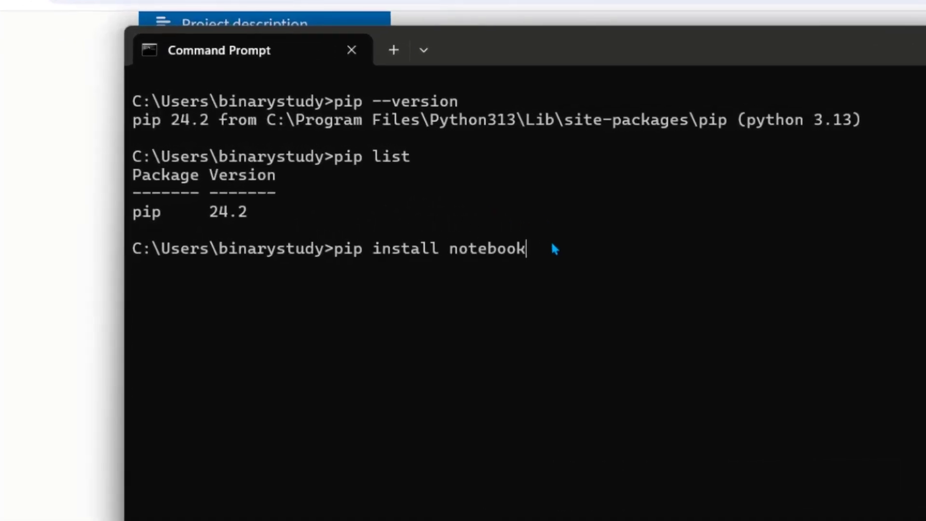
{"action": "key", "text": "BackSpace"}
{"action": "type", "text": "j"}
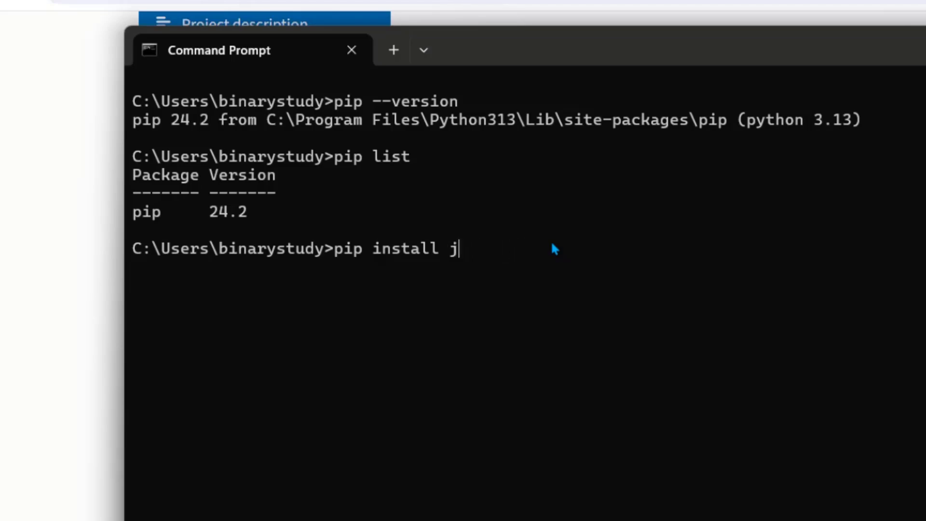
{"action": "type", "text": "upyter"}
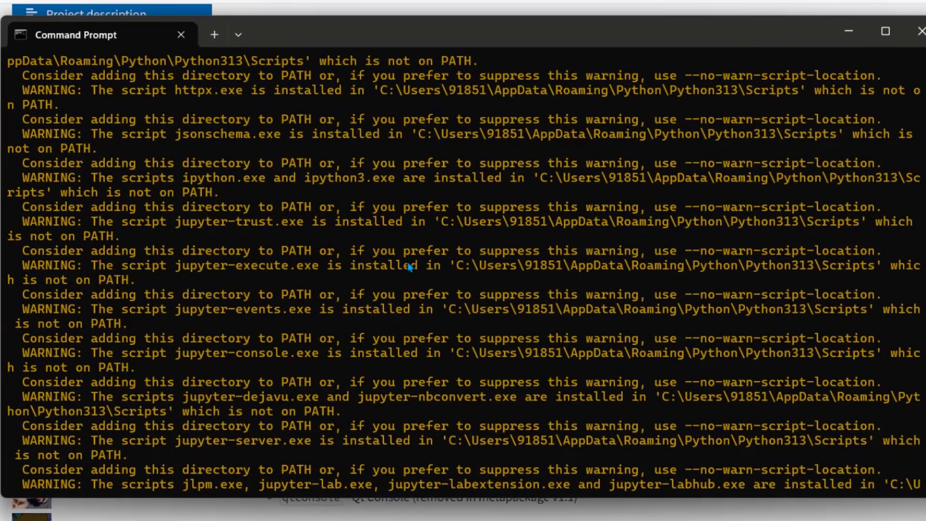
{"action": "mouse_move", "coordinate": [255, 304]}
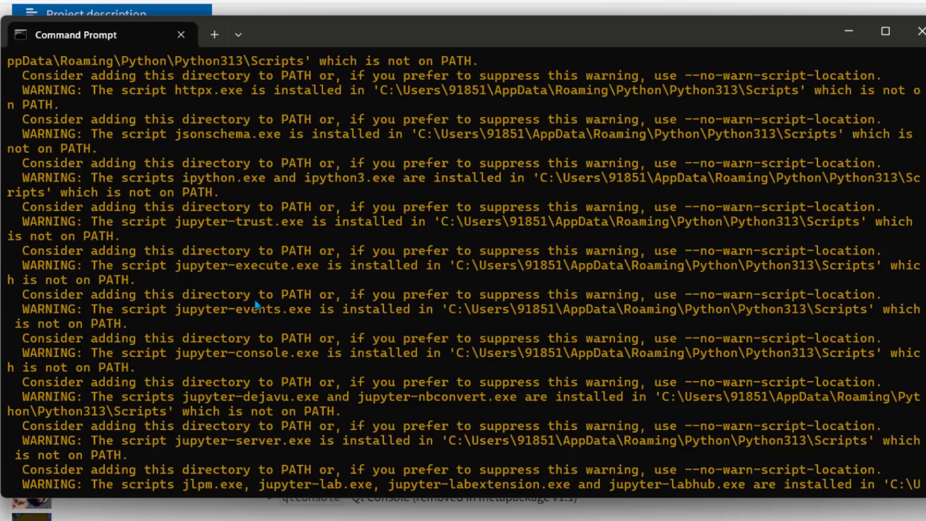
{"action": "mouse_move", "coordinate": [422, 301]}
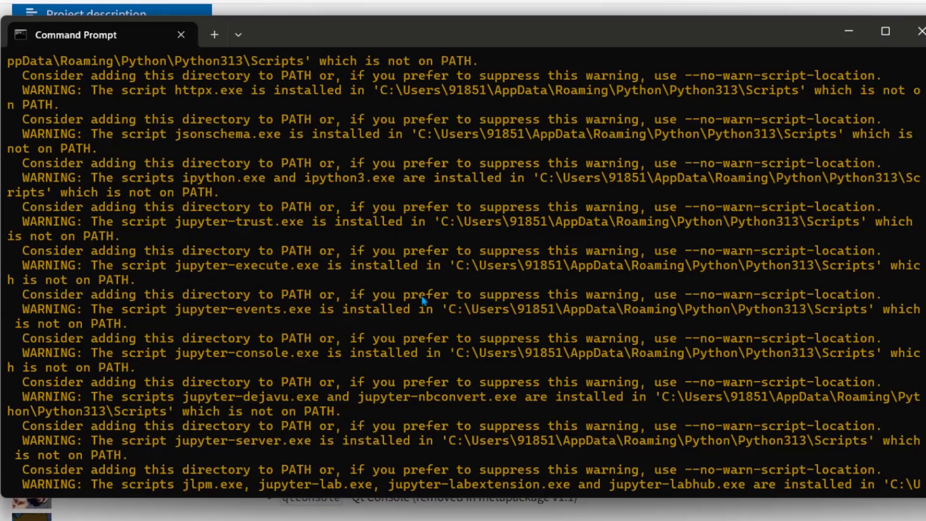
Step: Search Start for 'env' and bring up the Environment Variables dialog from System Properties
{"action": "left_click_drag", "start_coordinate": [455, 265], "coordinate": [880, 265]}
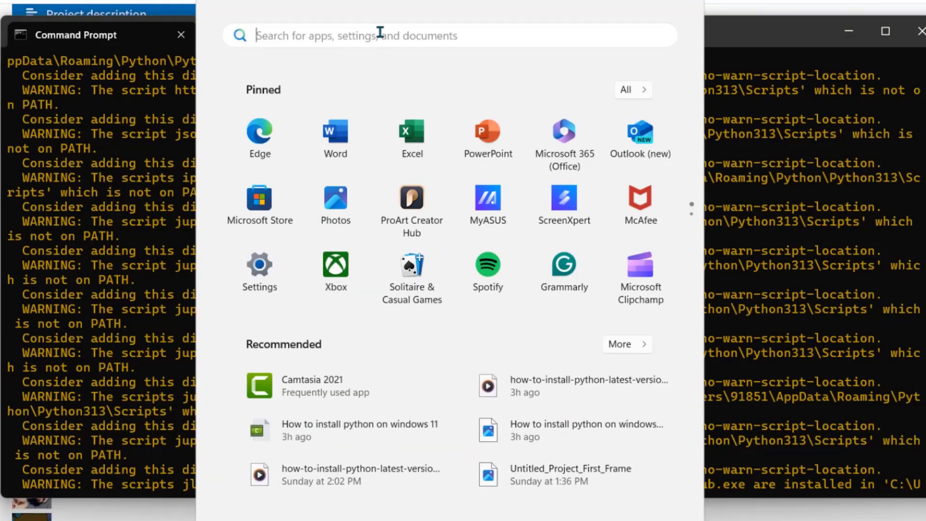
{"action": "type", "text": "env"}
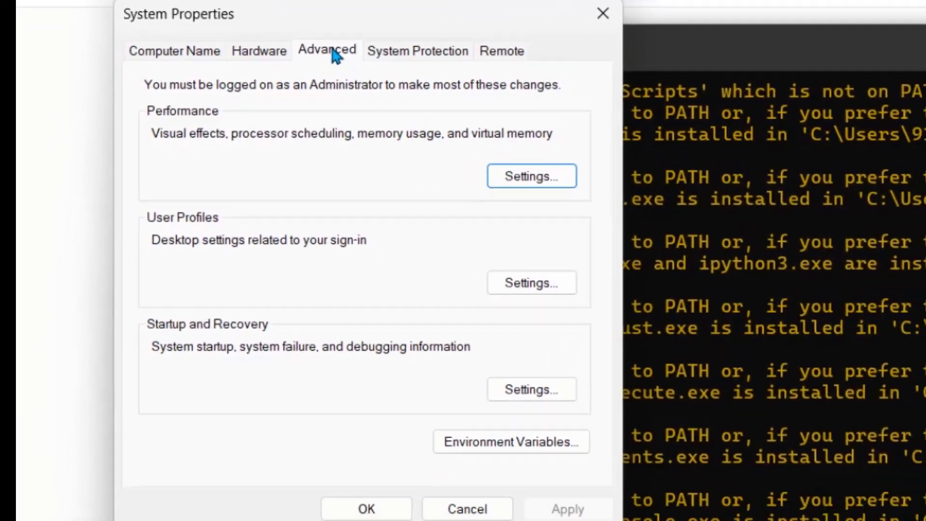
{"action": "left_click", "coordinate": [510, 441]}
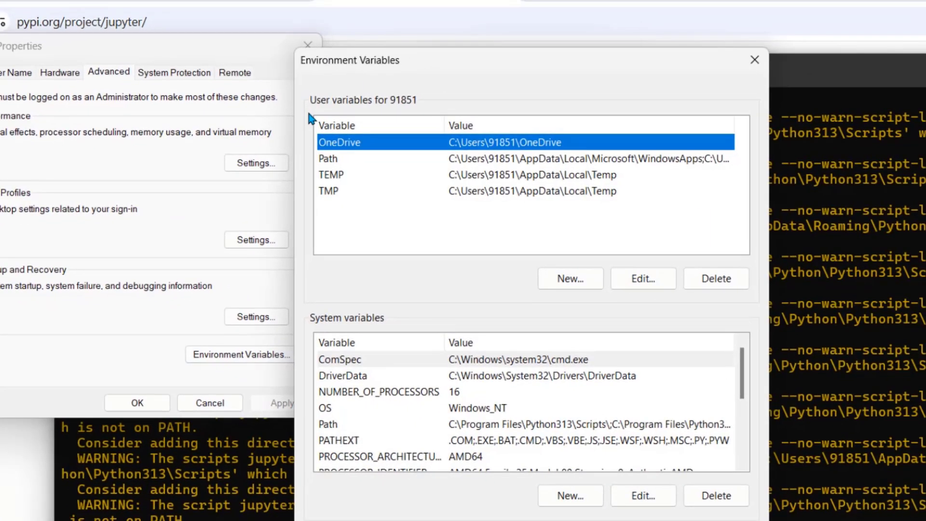
{"action": "mouse_move", "coordinate": [334, 336]}
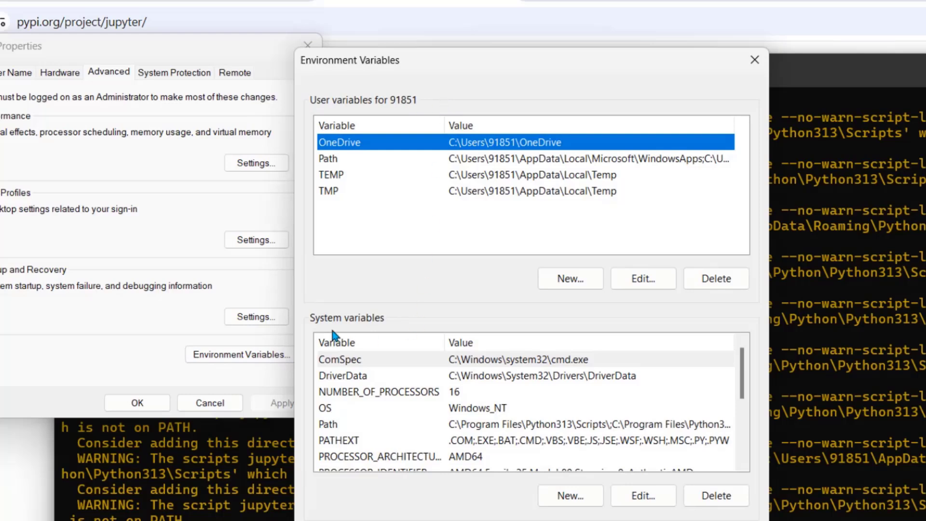
{"action": "mouse_move", "coordinate": [533, 367]}
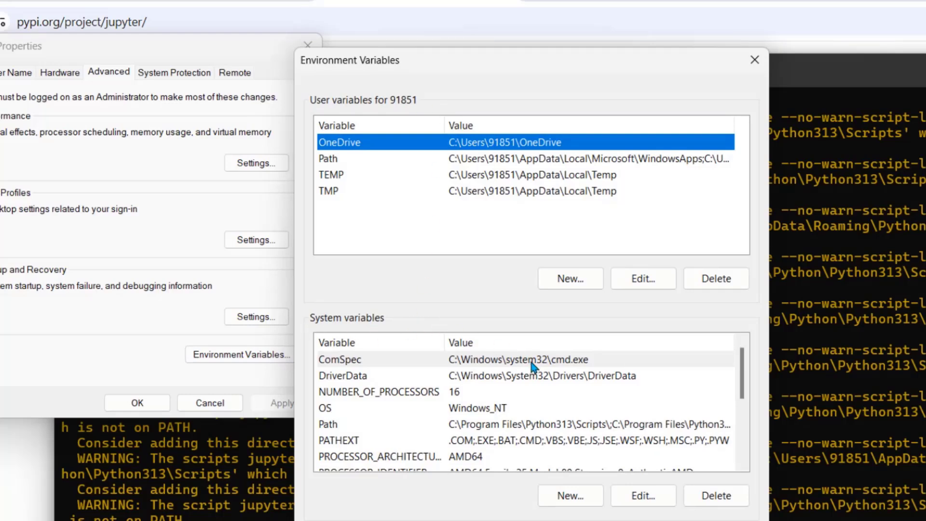
{"action": "mouse_move", "coordinate": [542, 396]}
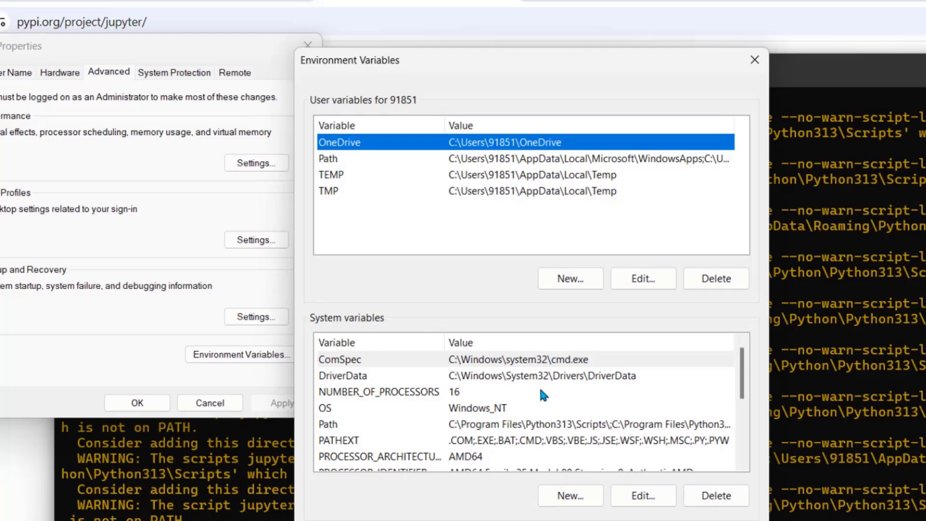
{"action": "mouse_move", "coordinate": [406, 325]}
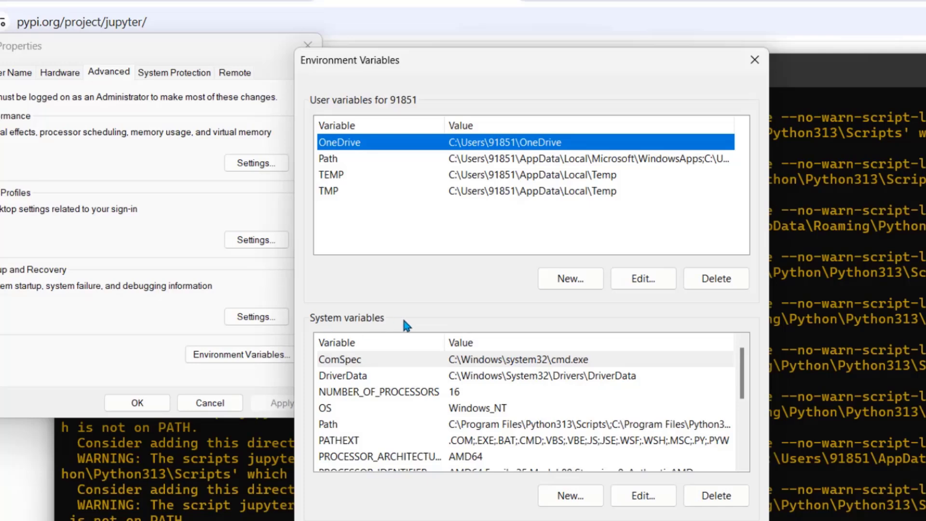
{"action": "mouse_move", "coordinate": [332, 430]}
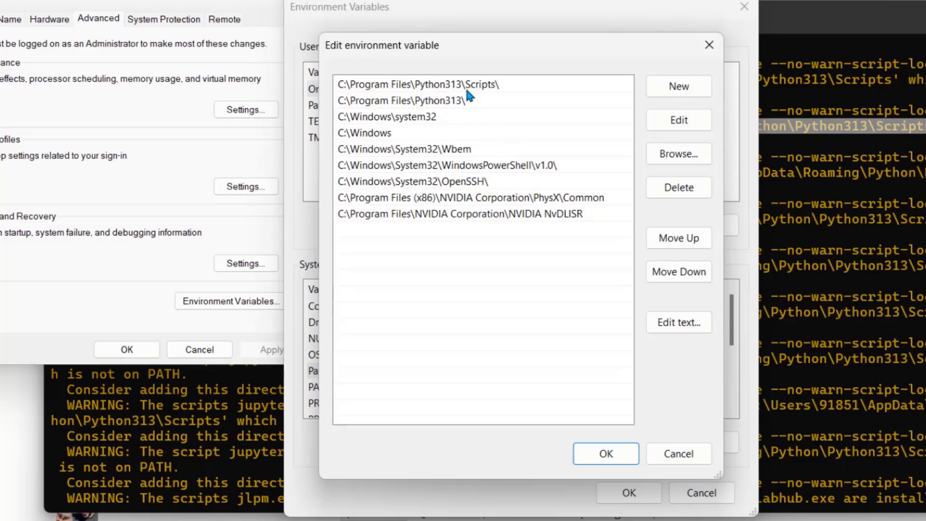
{"action": "mouse_move", "coordinate": [690, 101]}
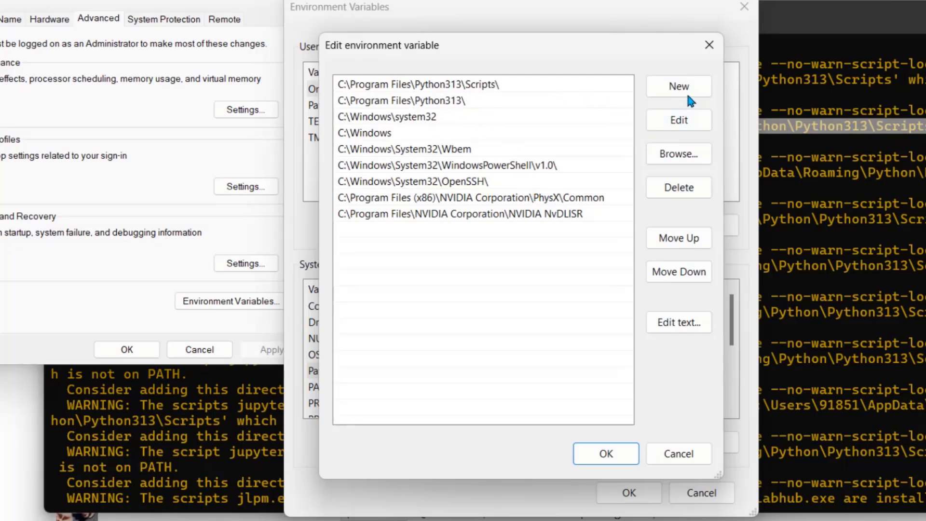
Step: Add C:\Users\91851\AppData\Roaming\Python\Python313\Scripts and its Python313 parent to Path and save
{"action": "left_click", "coordinate": [678, 86]}
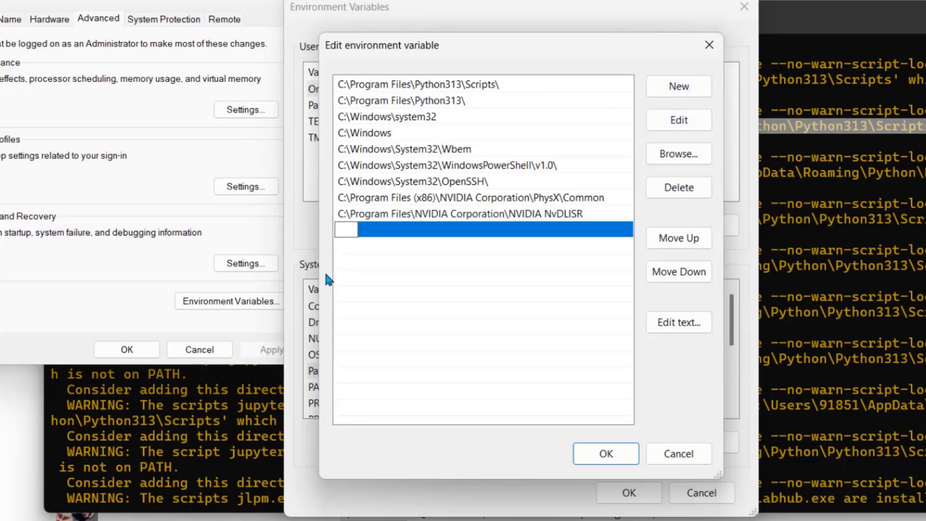
{"action": "type", "text": "C:\\Users\\91851\\AppData\\Roaming\\Python\\Python313\\Scripts"}
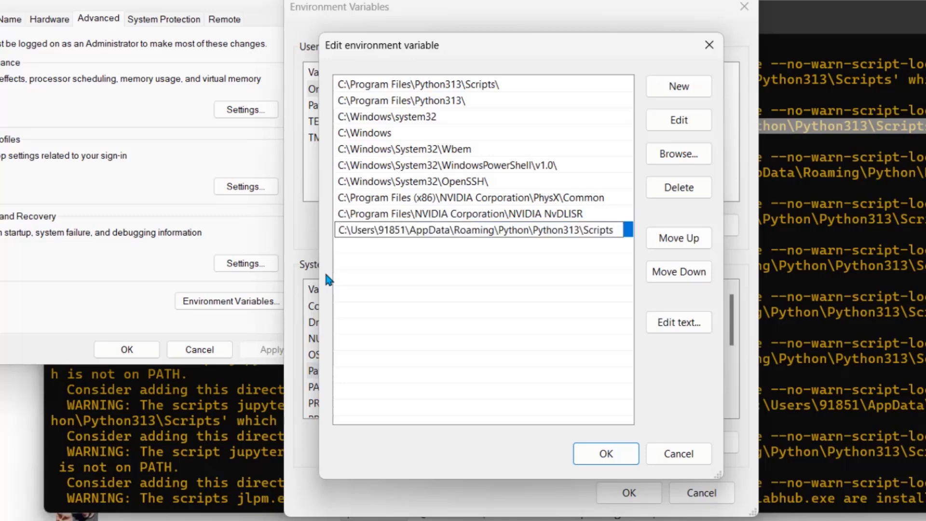
{"action": "left_click", "coordinate": [568, 230]}
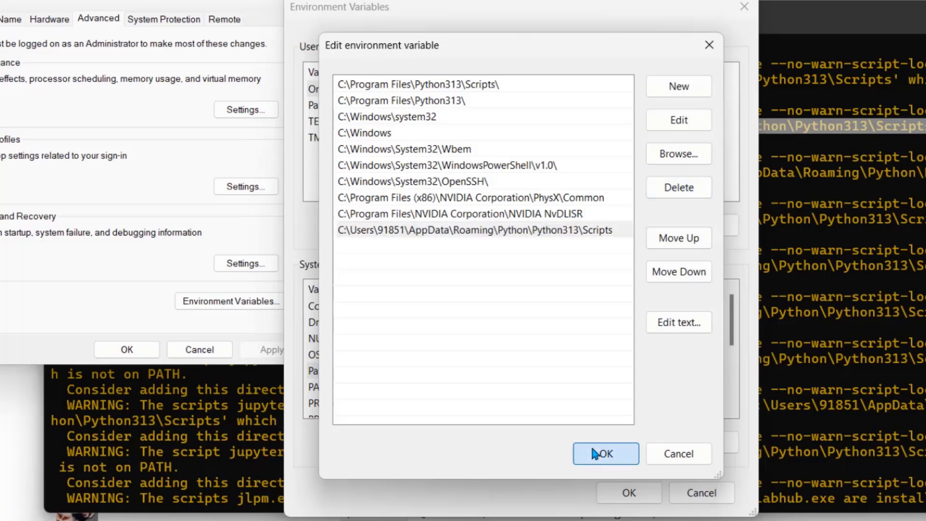
{"action": "left_click", "coordinate": [605, 453]}
{"action": "type", "text": "C:\\Users\\91851\\AppData\\Roaming\\Python\\Python313\\"}
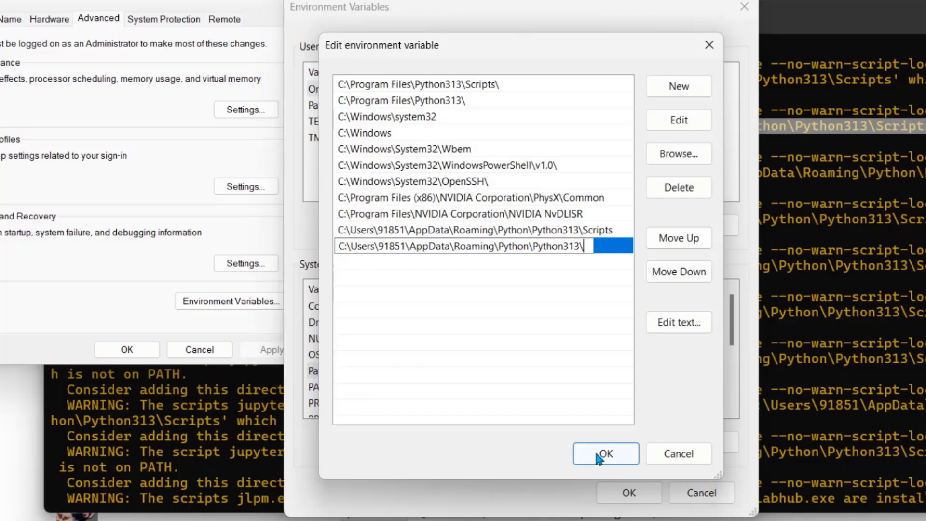
{"action": "left_click", "coordinate": [605, 453]}
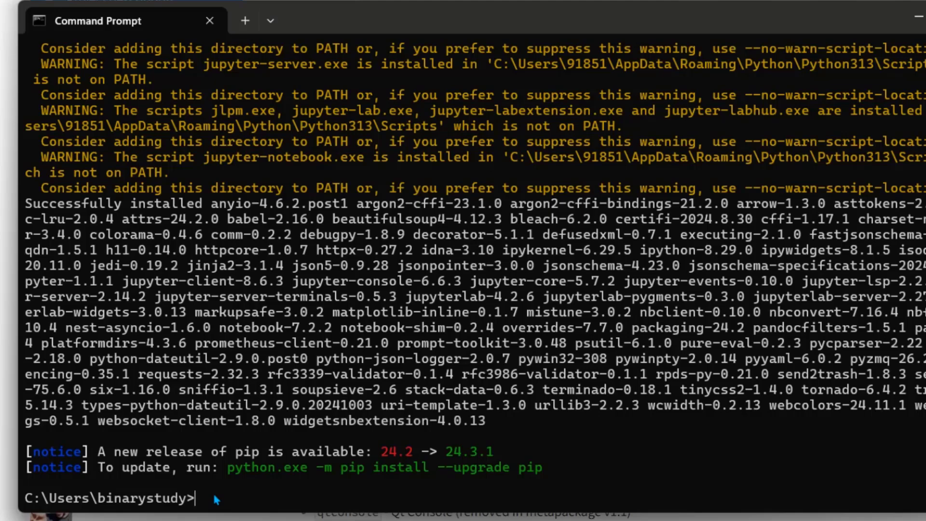
Step: Enter 'jupyter notebook' at the prompt in the old Command Prompt window
{"action": "type", "text": "j"}
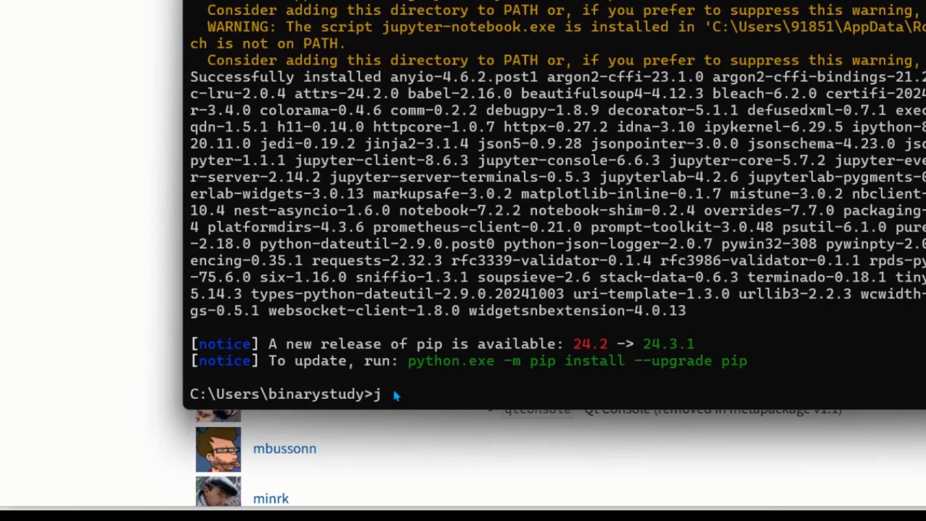
{"action": "type", "text": "upyter n"}
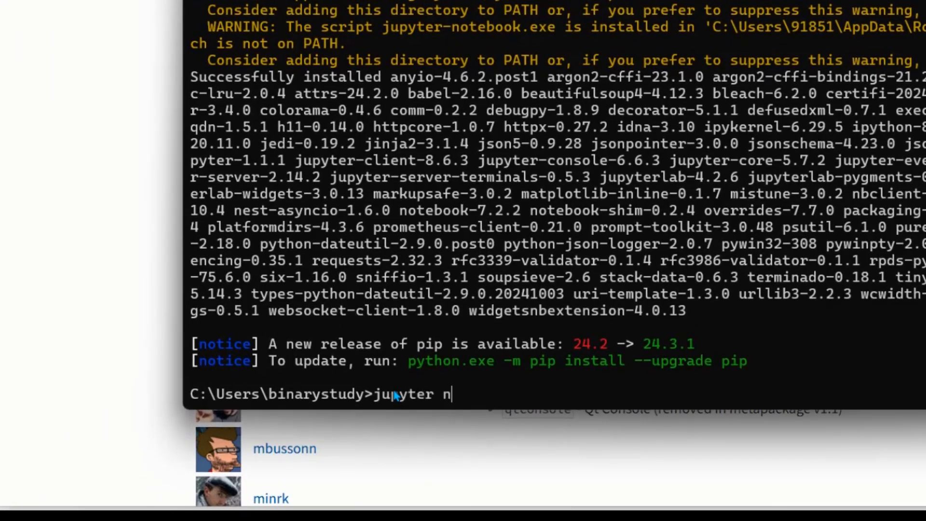
{"action": "type", "text": "otebook"}
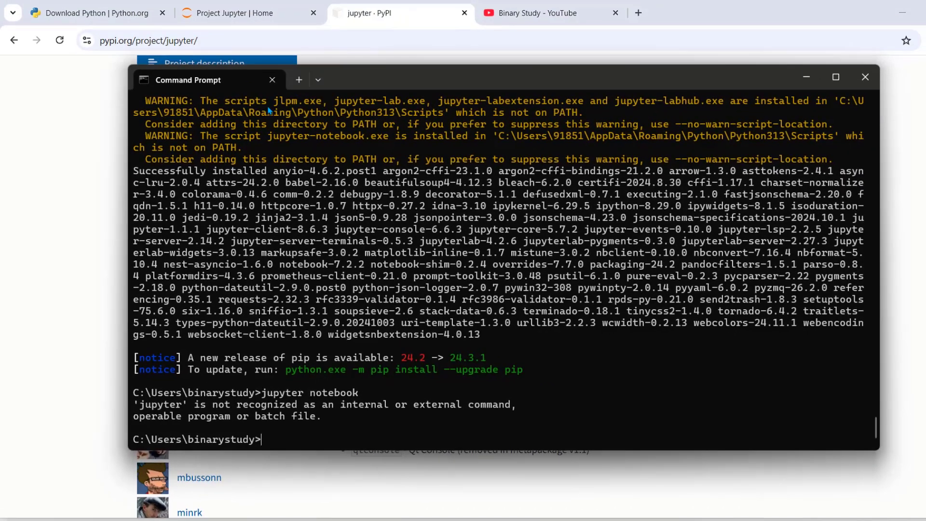
{"action": "mouse_move", "coordinate": [478, 288]}
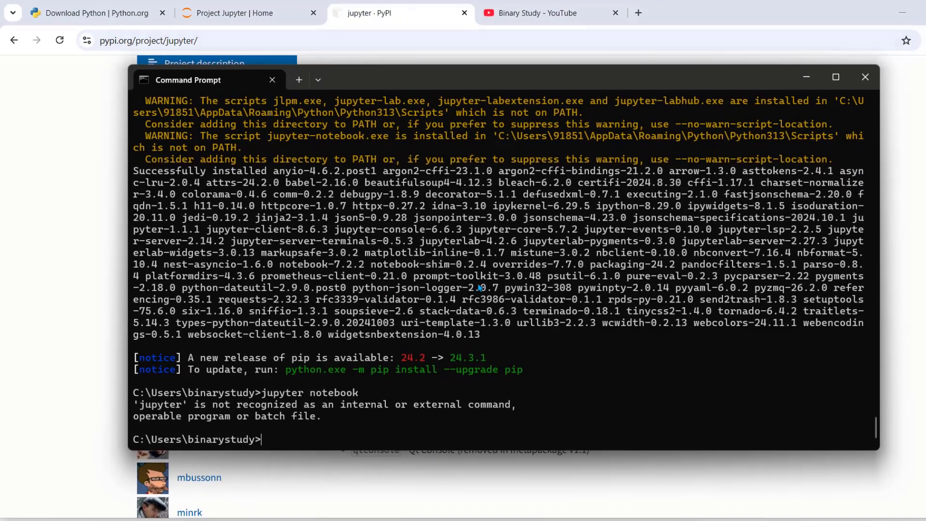
{"action": "mouse_move", "coordinate": [272, 80]}
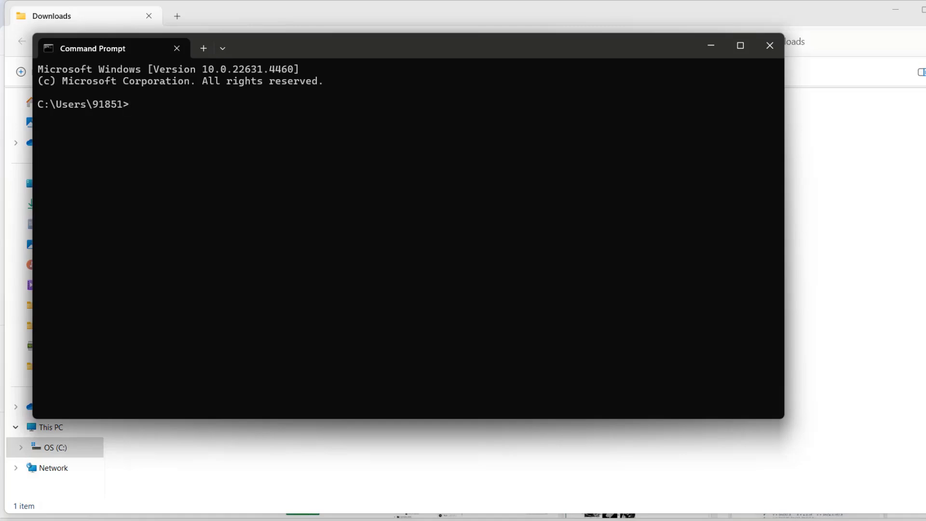
Step: Launch Jupyter Notebook from the new Command Prompt so the browser redirect page appears
{"action": "type", "text": "jy"}
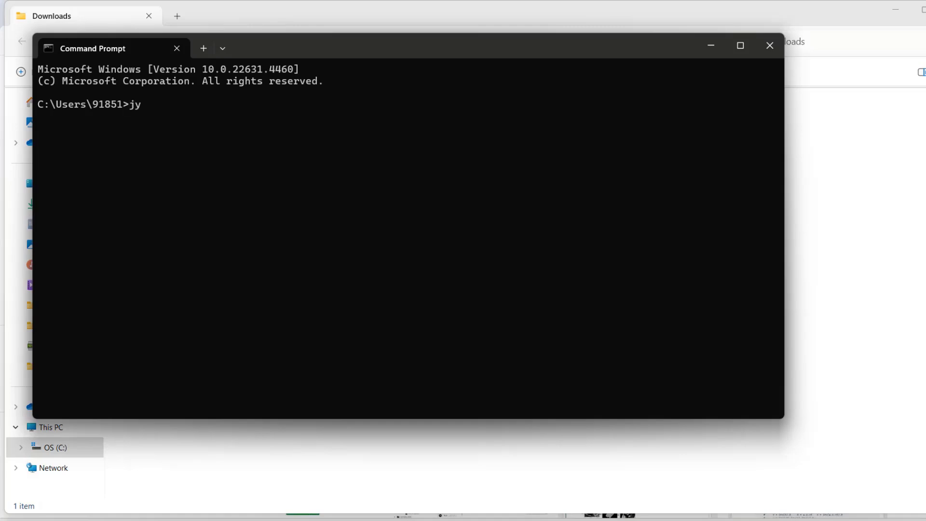
{"action": "type", "text": "upyt"}
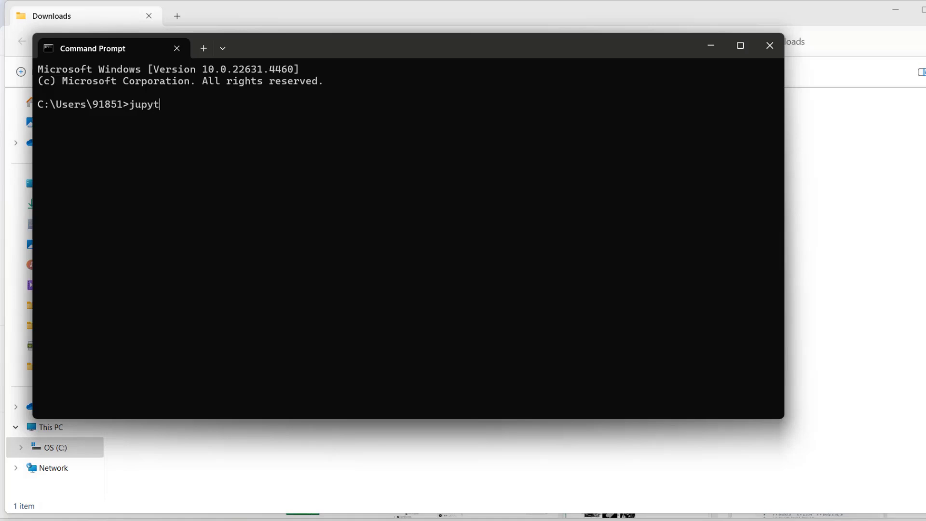
{"action": "type", "text": "er noteb"}
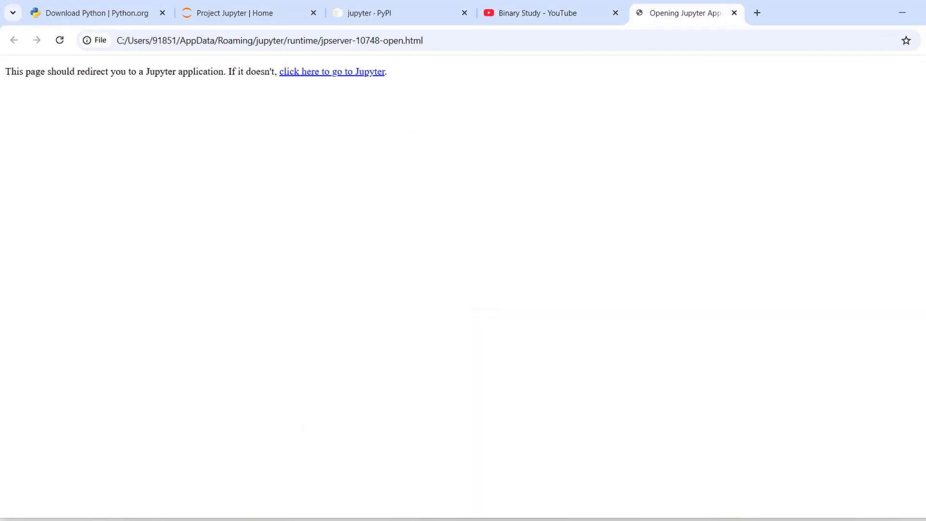
Step: Follow the redirect link into Jupyter and create a new Python 3 (ipykernel) notebook
{"action": "left_click", "coordinate": [332, 72]}
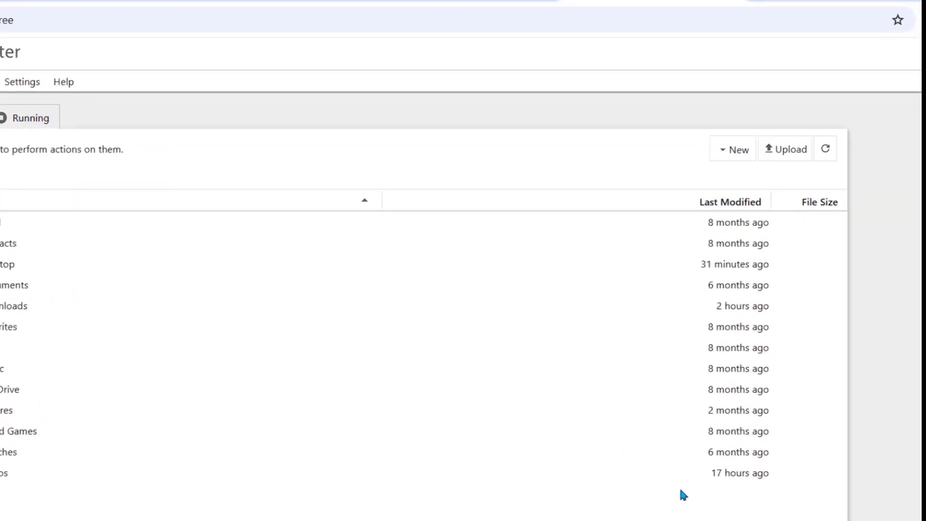
{"action": "left_click", "coordinate": [732, 149]}
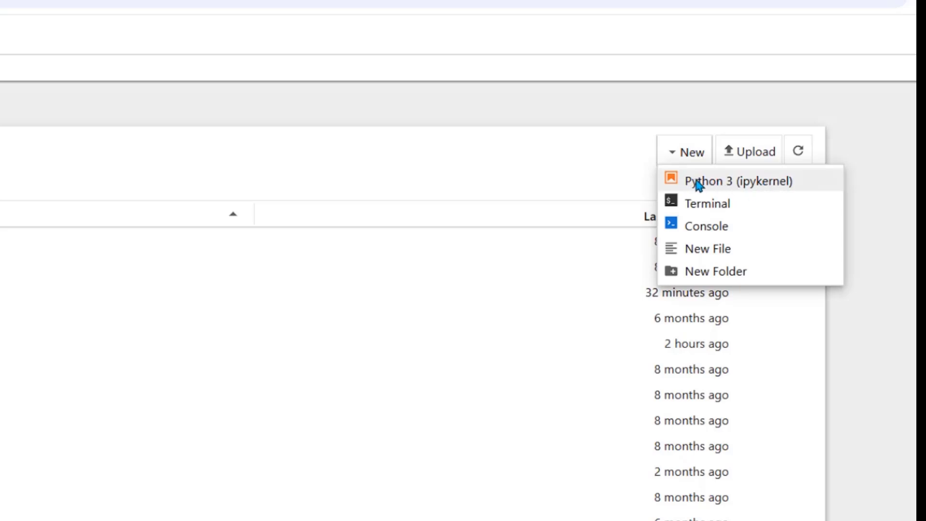
{"action": "left_click", "coordinate": [774, 170]}
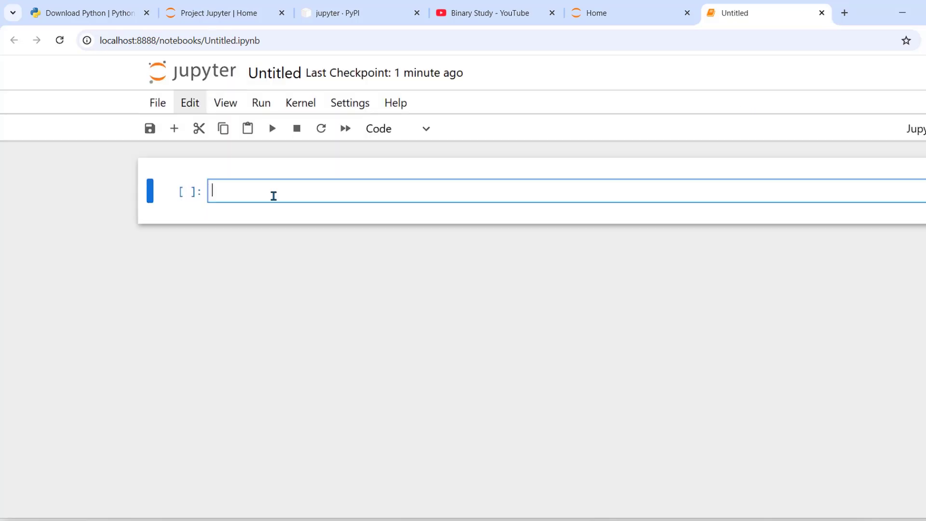
Step: Run a cell containing print("Hello World") so it outputs Hello World
{"action": "type", "text": "print"}
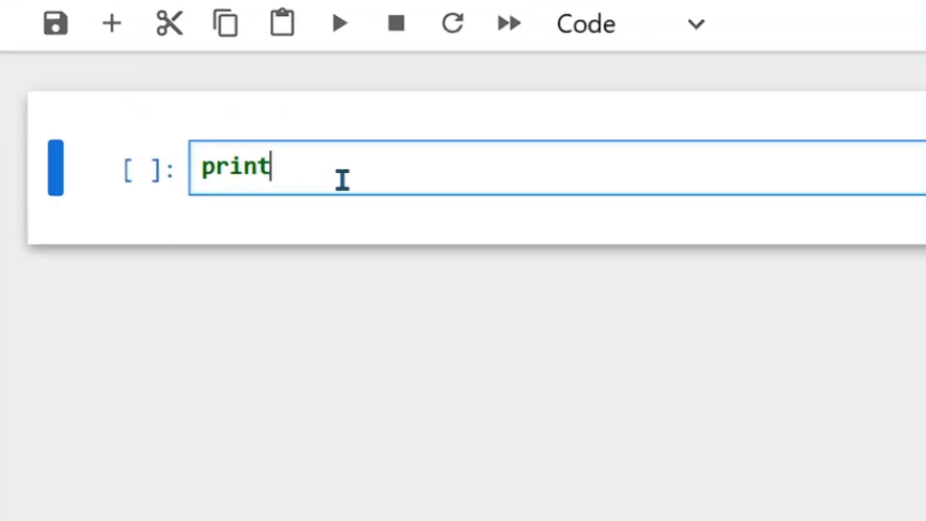
{"action": "type", "text": "(\"\")"}
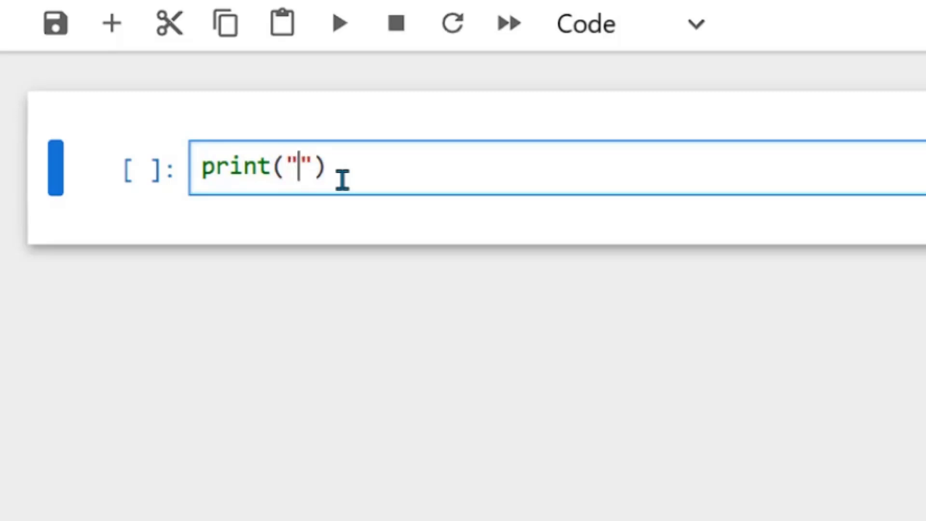
{"action": "type", "text": "Hello W"}
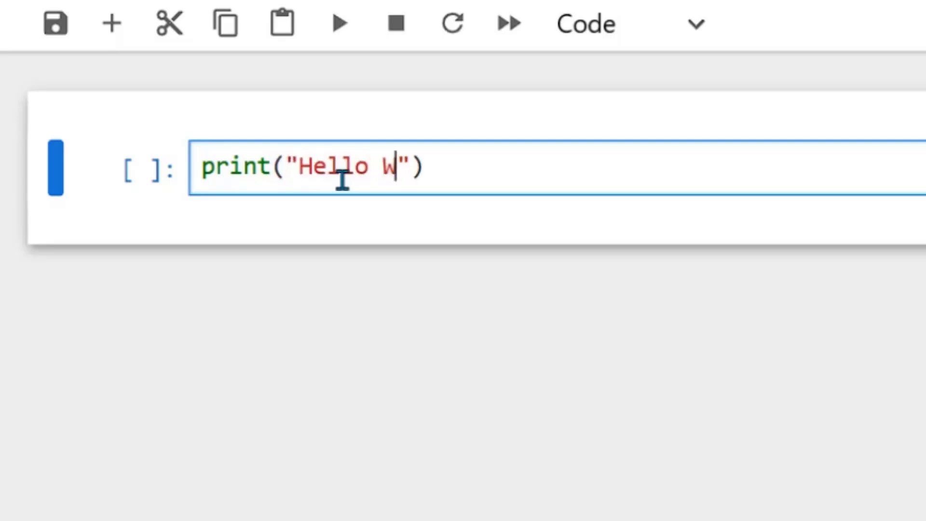
{"action": "type", "text": "orld"}
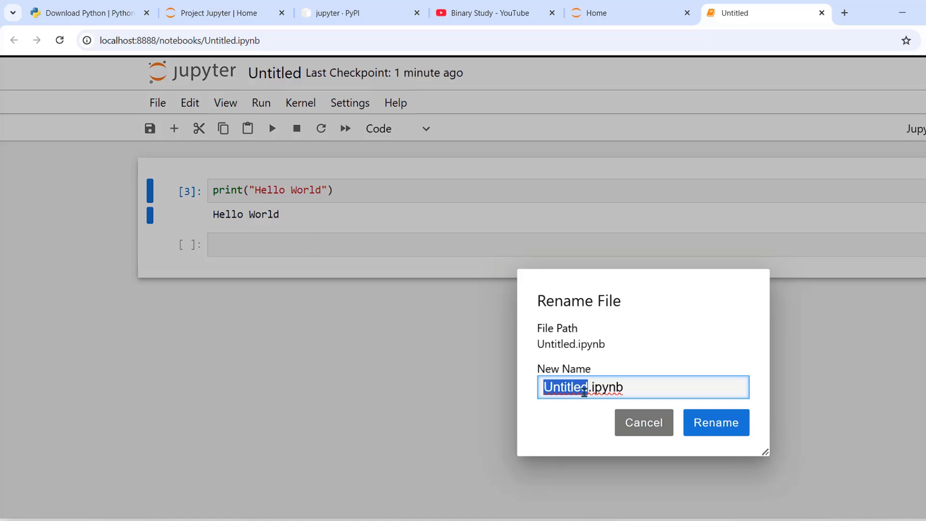
Step: Rename the notebook to 'testnb' and confirm the rename
{"action": "type", "text": "testnb"}
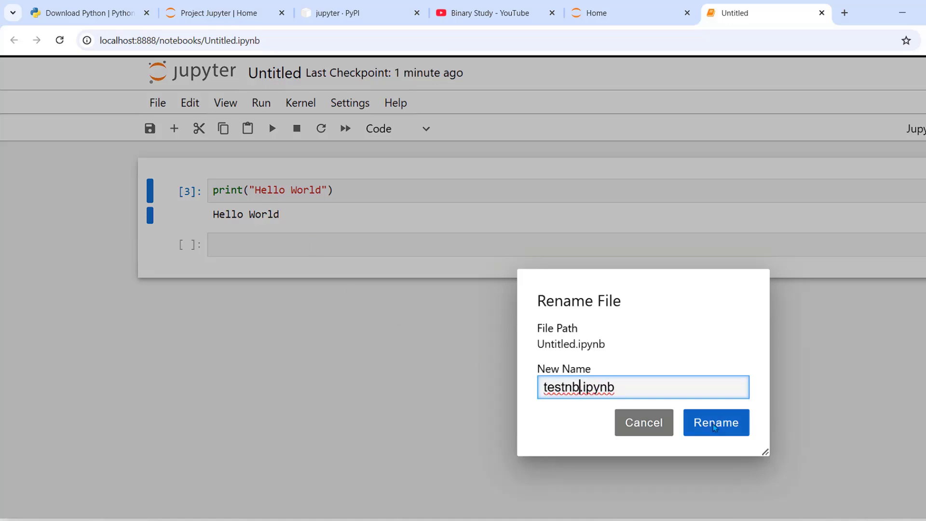
{"action": "left_click", "coordinate": [716, 423]}
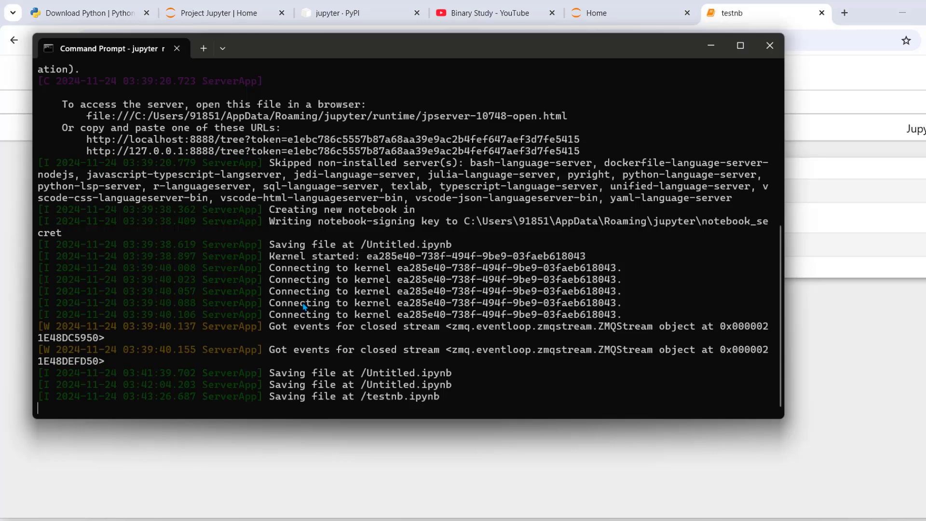
Step: Stop the running Jupyter server with Ctrl+C and start a cd command at the prompt
{"action": "key", "text": "ctrl+c"}
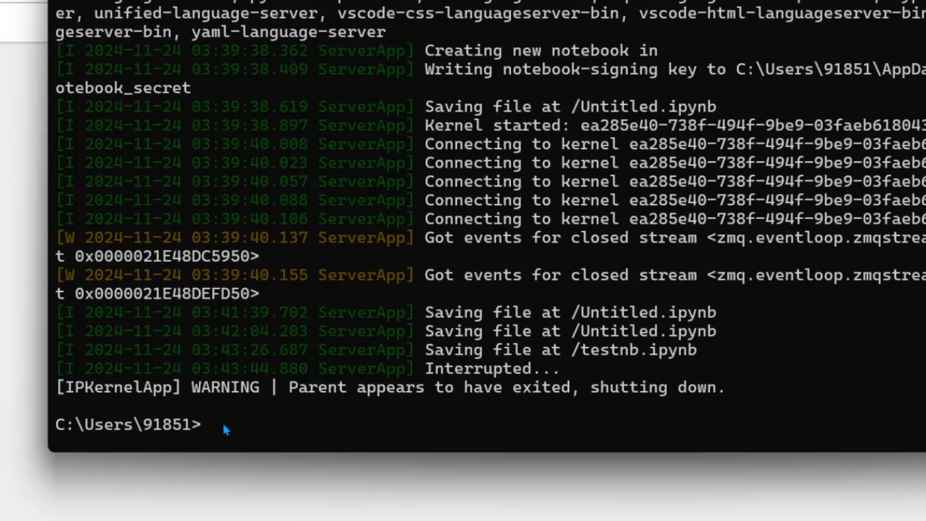
{"action": "type", "text": "cd"}
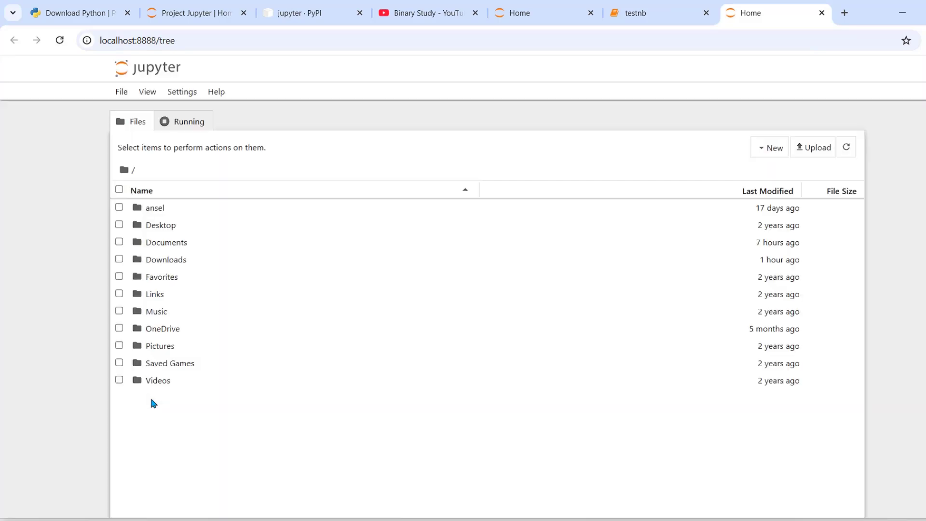
{"action": "mouse_move", "coordinate": [512, 248]}
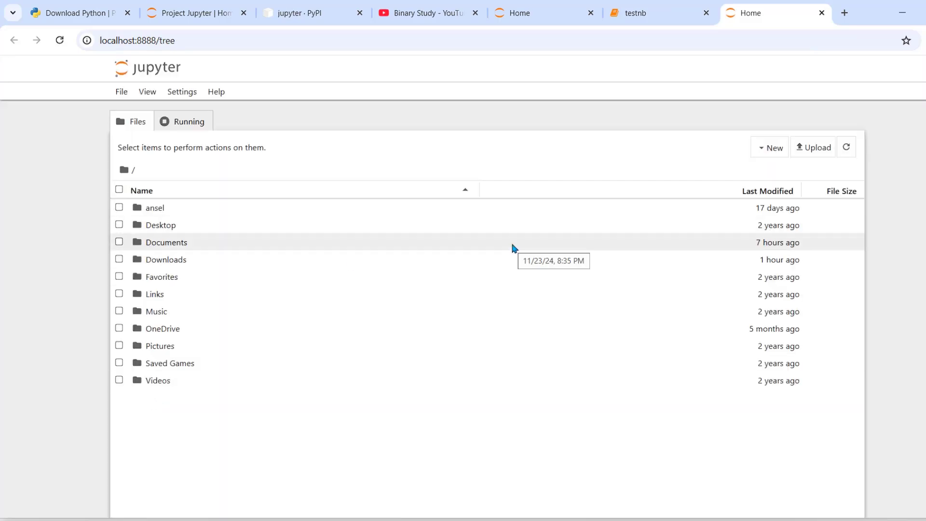